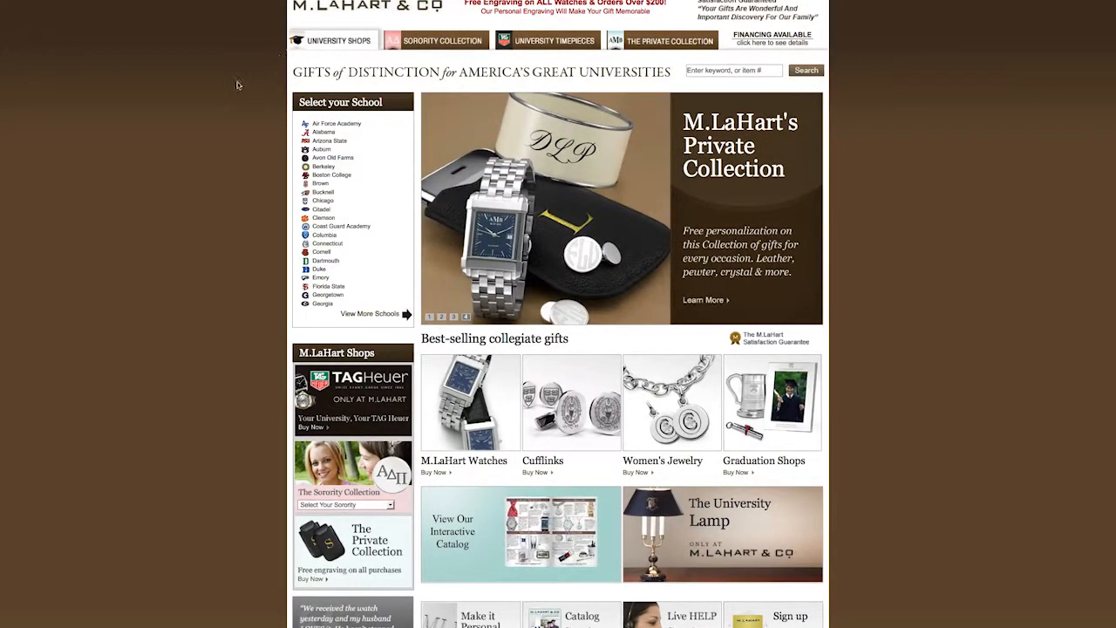
- Scroll through the Campaigns panel to review the campaign list with visitors and revenue
scroll("down", 3)
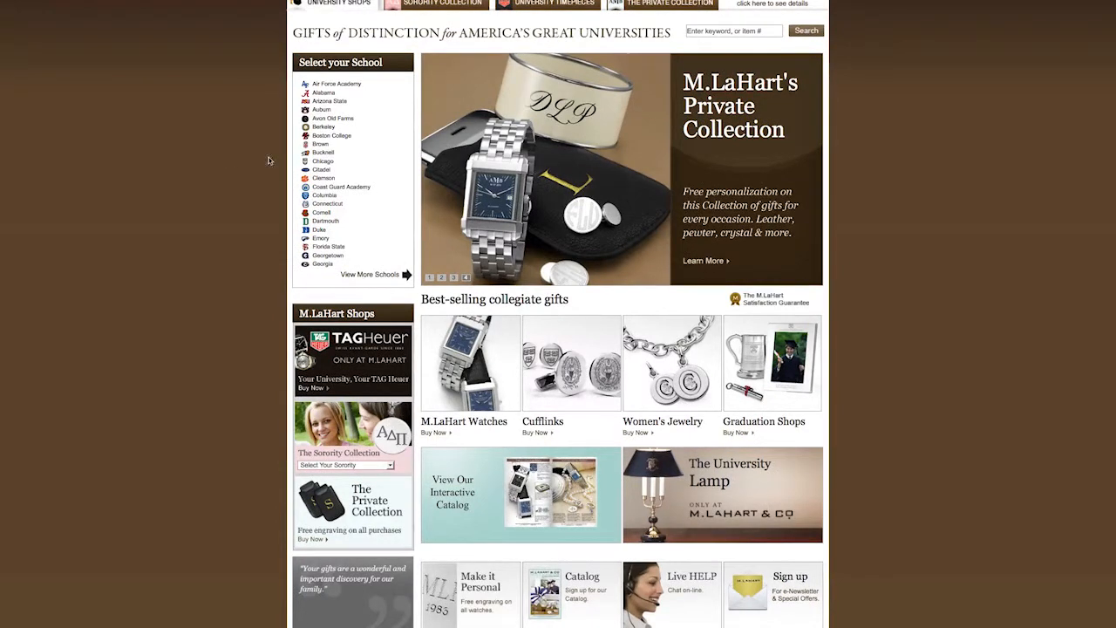
scroll("up", 3)
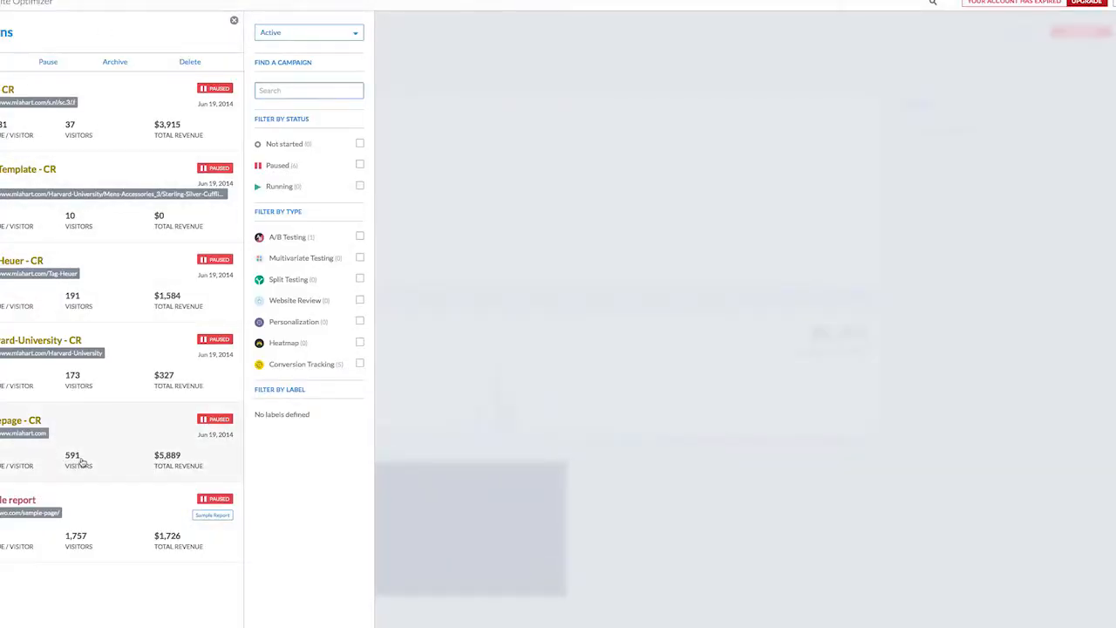
mouse_move(73, 375)
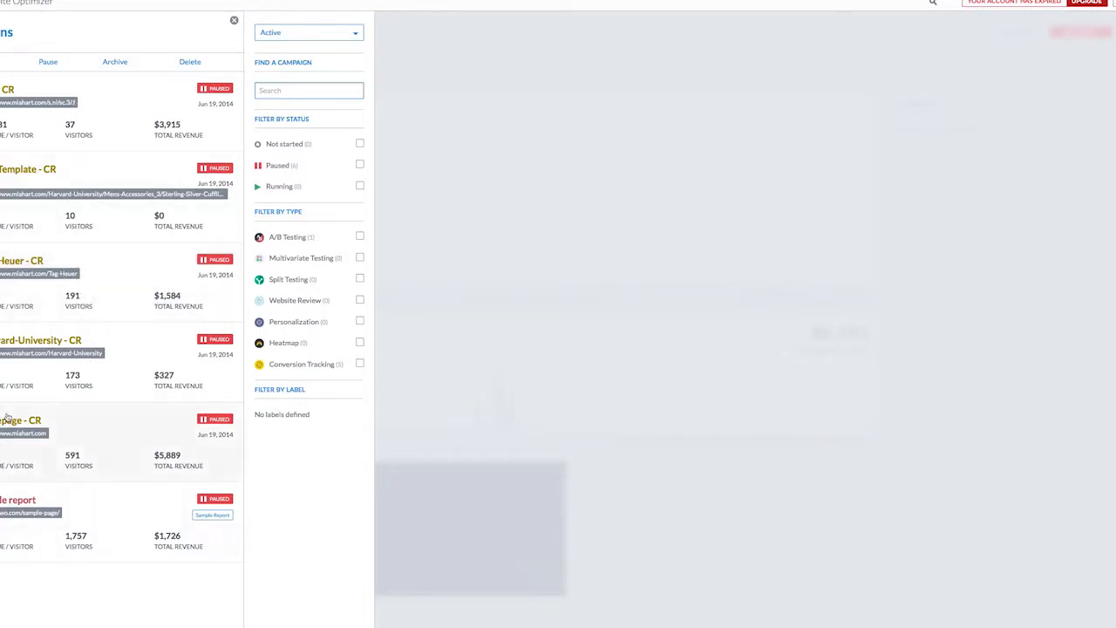
- View the homepage campaign's click heatmap and scroll through its hotspots down and back up
left_click(21, 419)
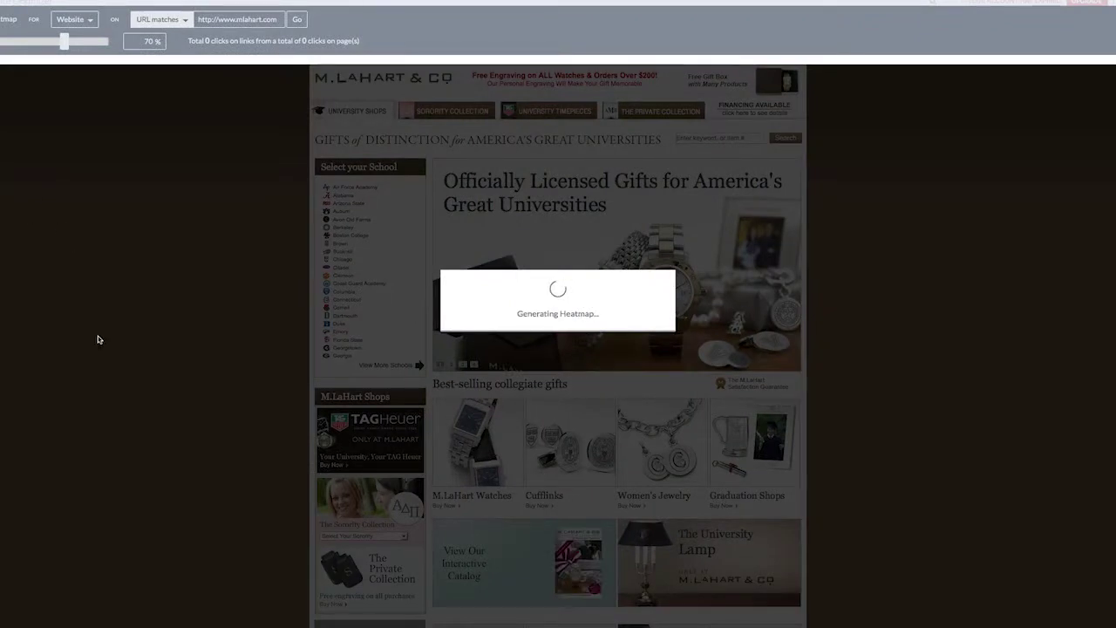
mouse_move(169, 354)
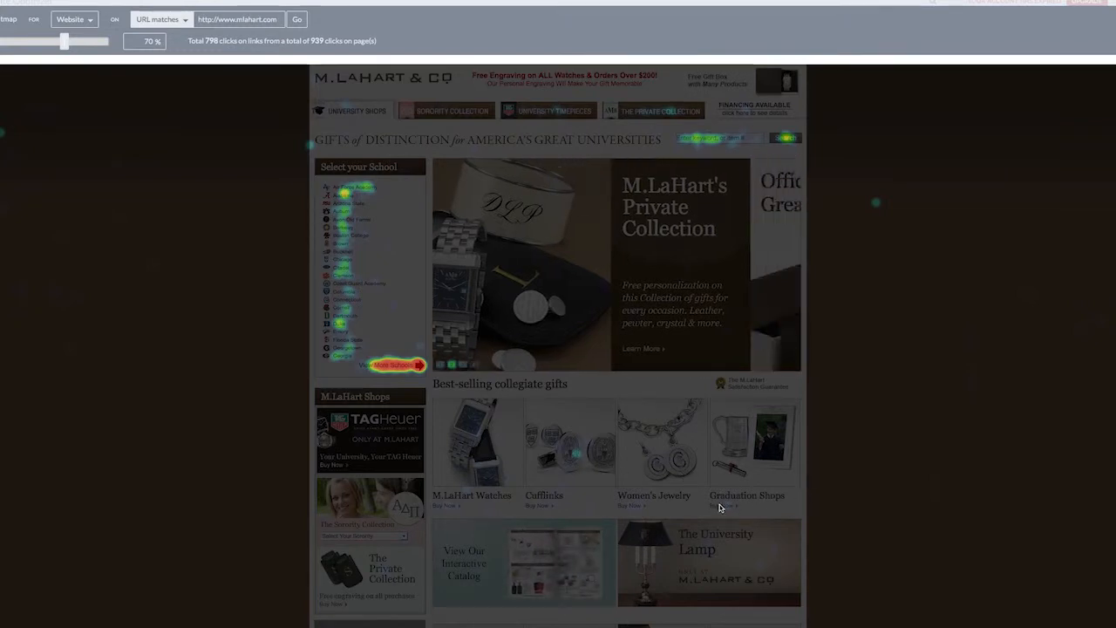
scroll("down", 3)
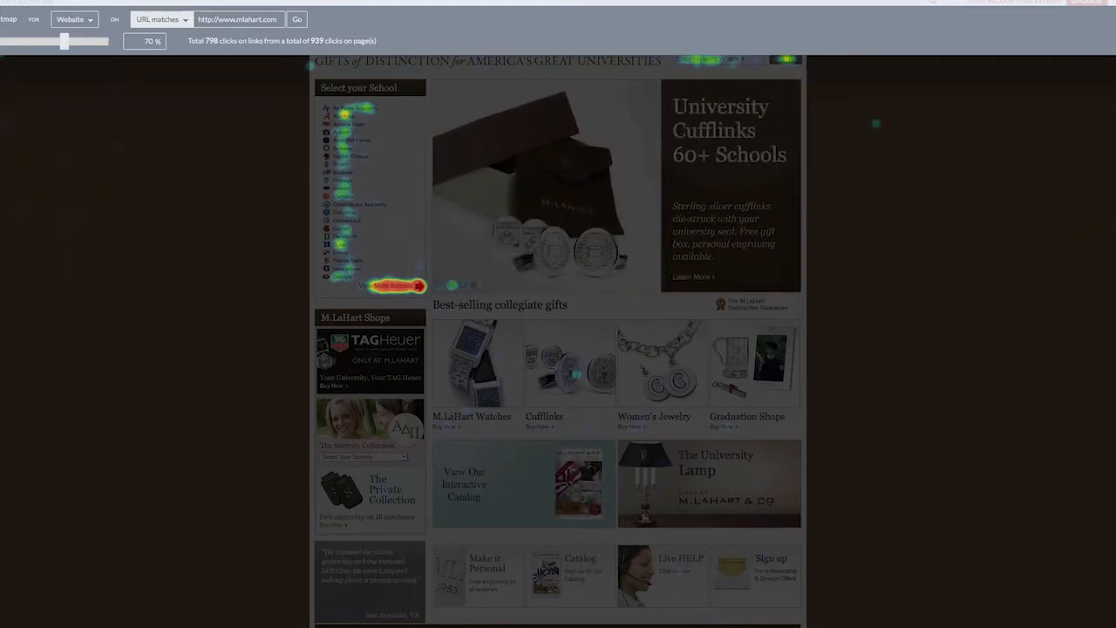
scroll("up", 3)
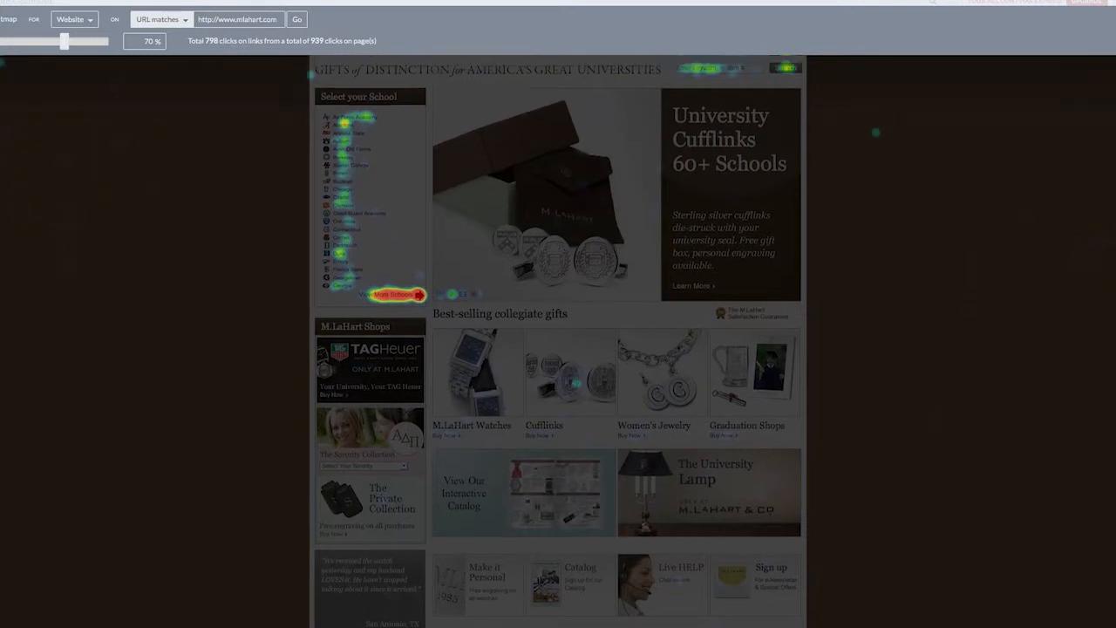
scroll("up", 3)
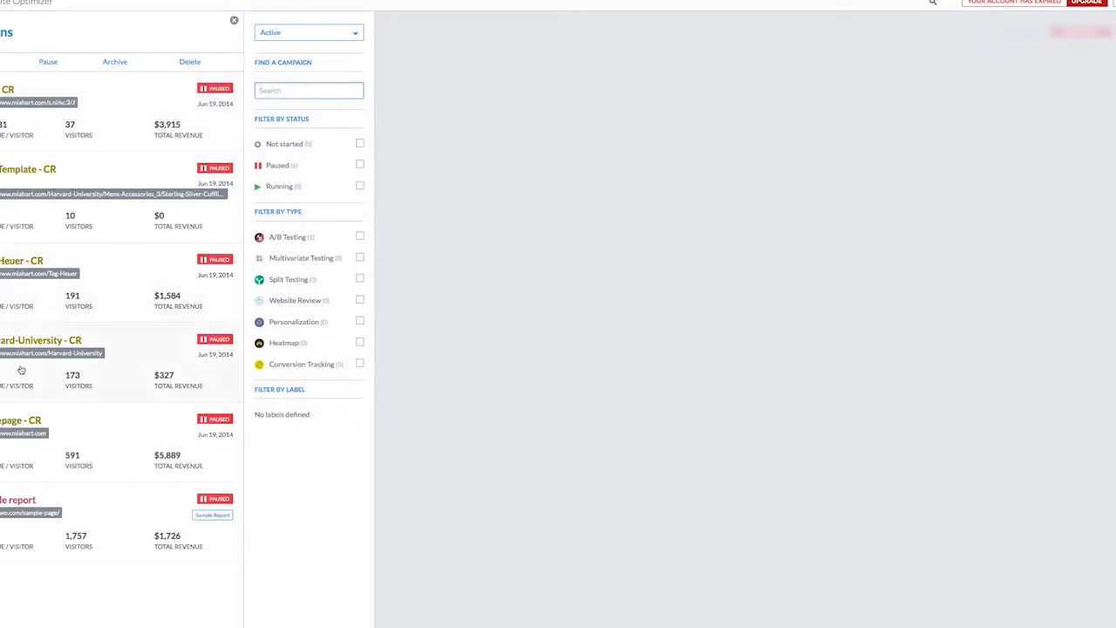
mouse_move(27, 338)
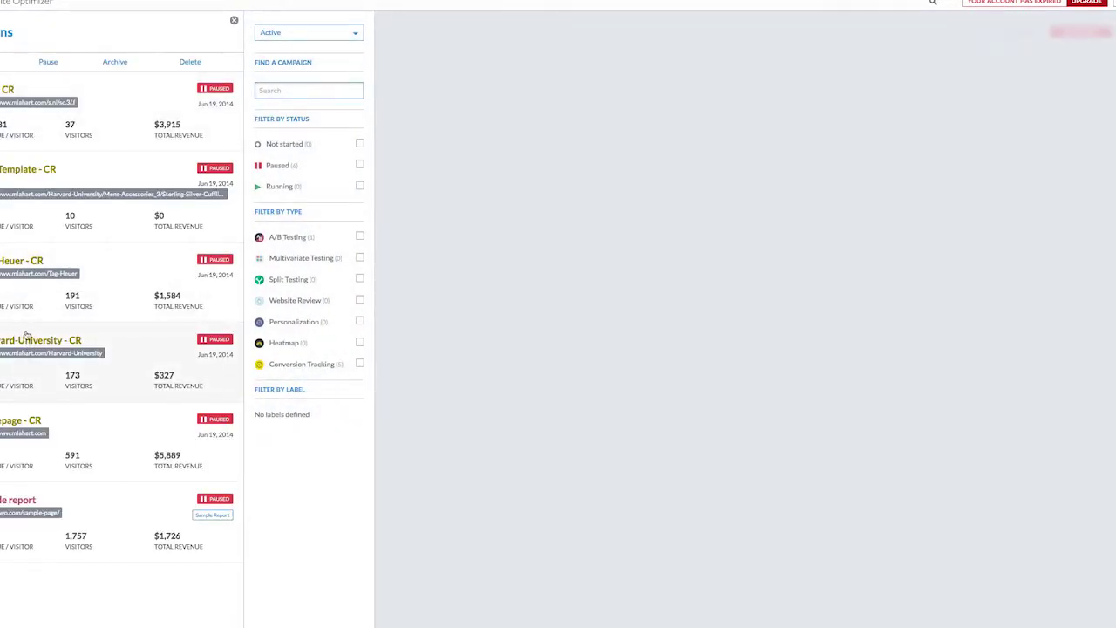
- Show the Harvard-University campaign report's Heatmaps & Clickmaps view
left_click(41, 340)
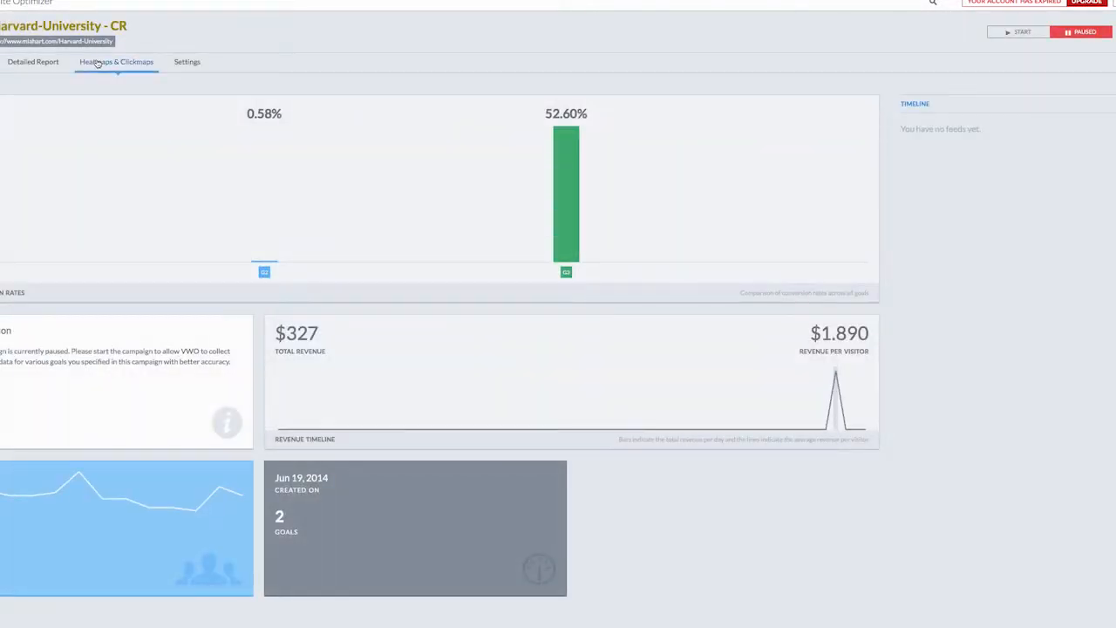
left_click(115, 61)
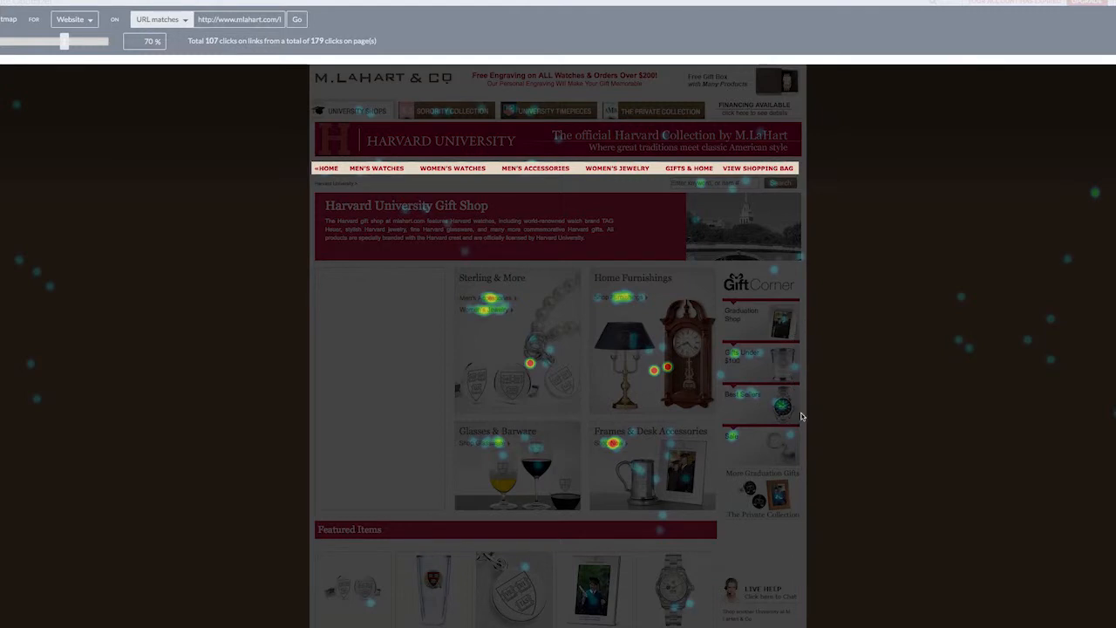
mouse_move(781, 342)
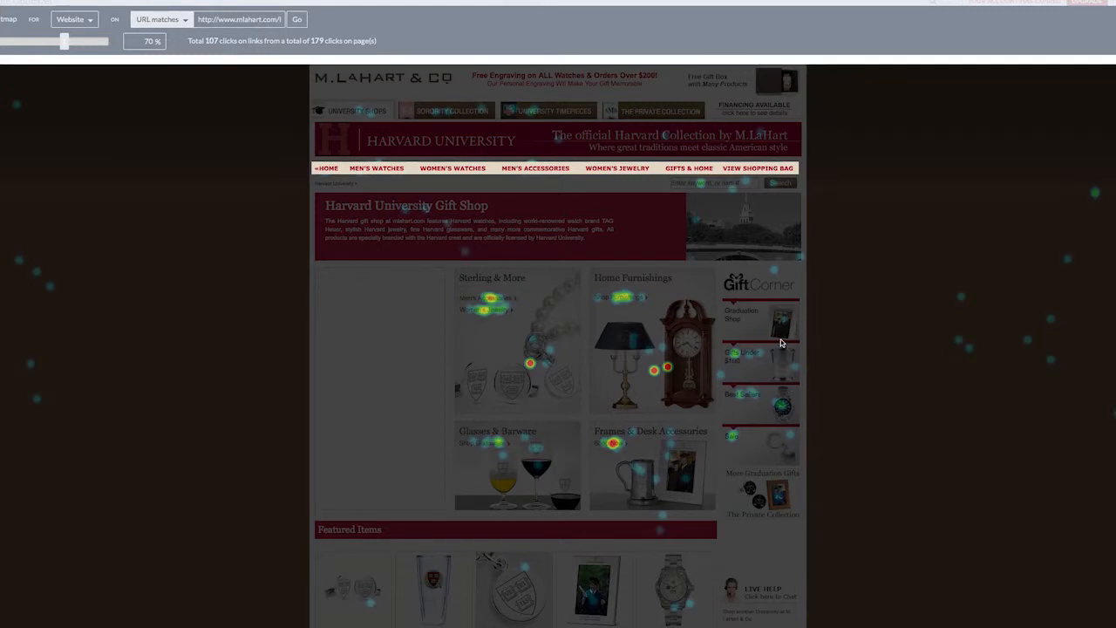
mouse_move(793, 377)
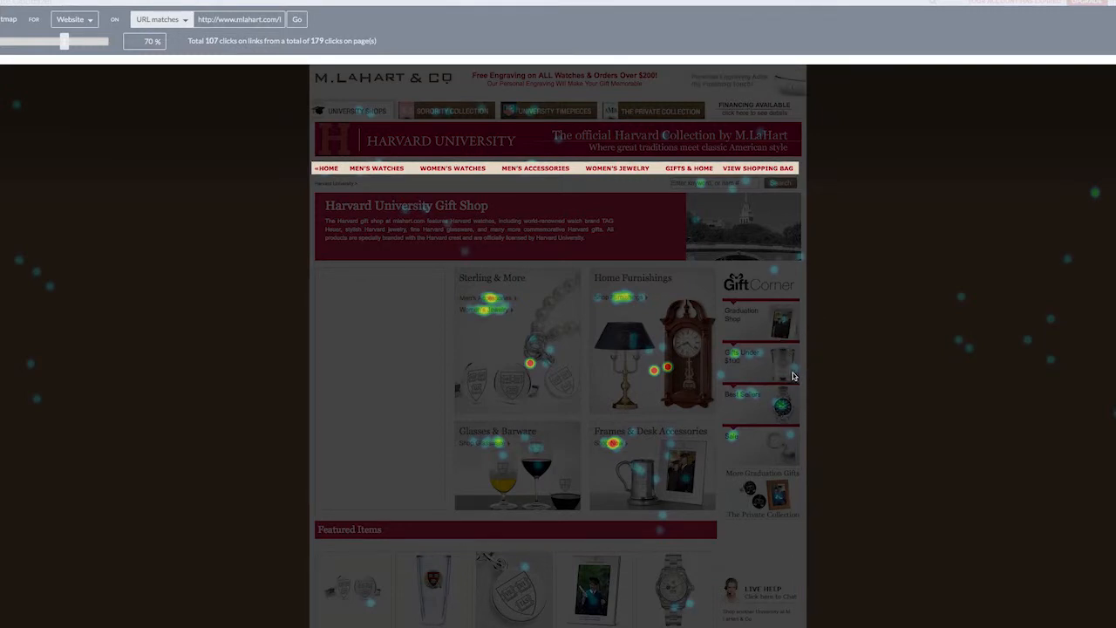
mouse_move(739, 506)
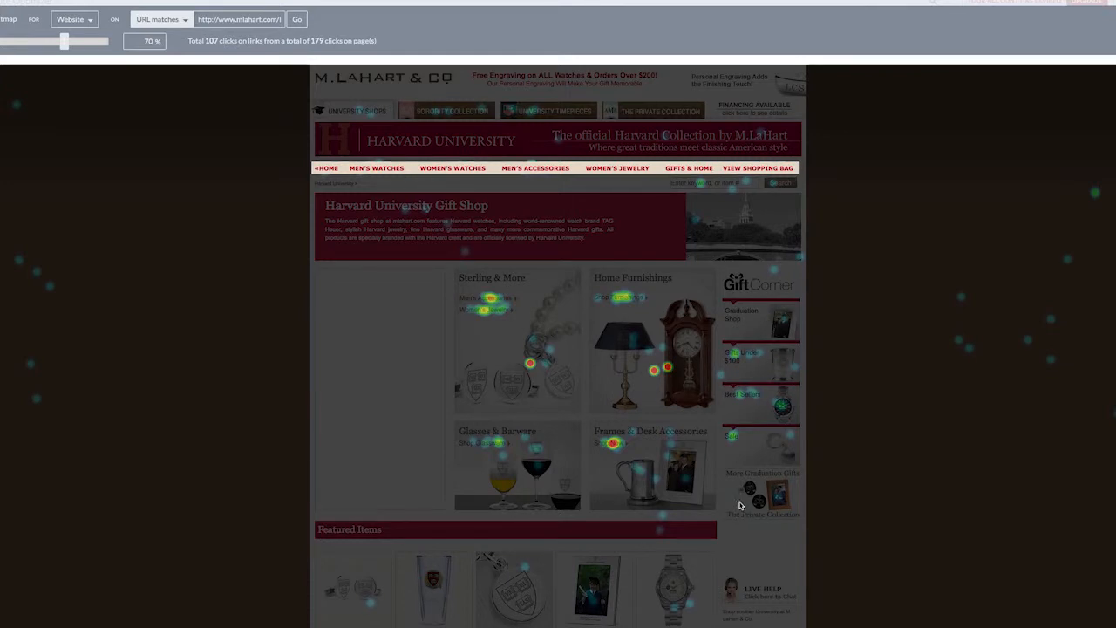
mouse_move(555, 464)
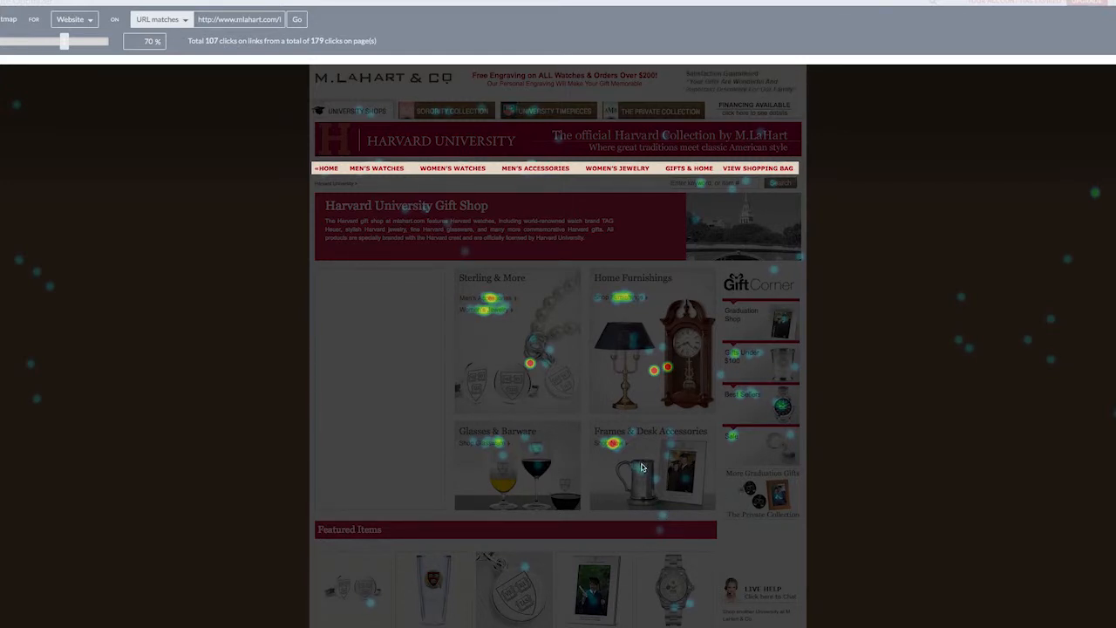
mouse_move(502, 450)
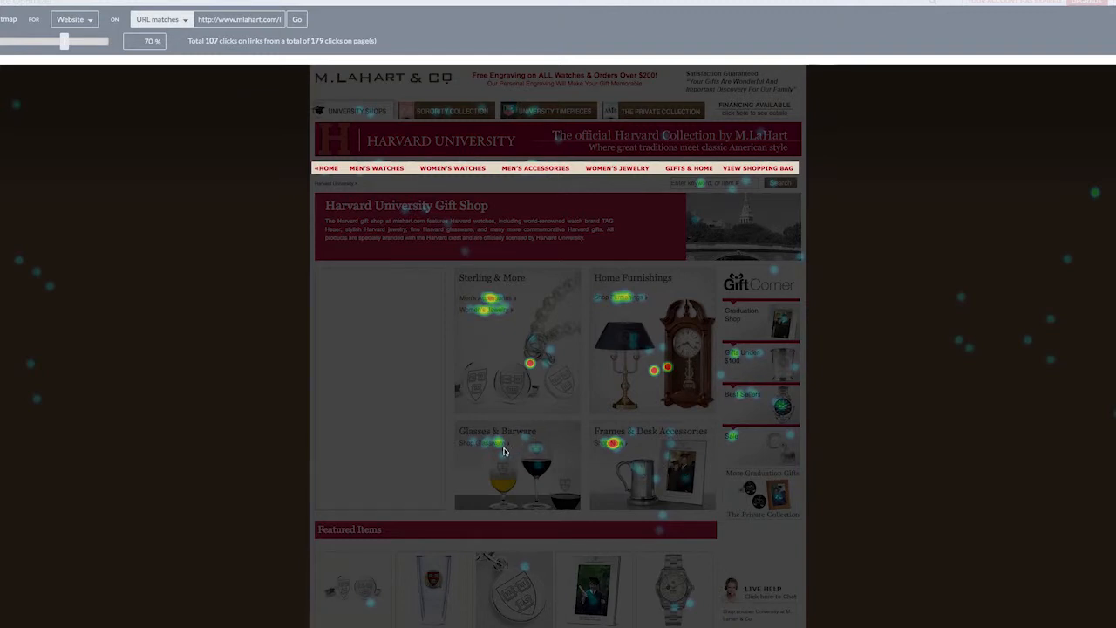
mouse_move(624, 460)
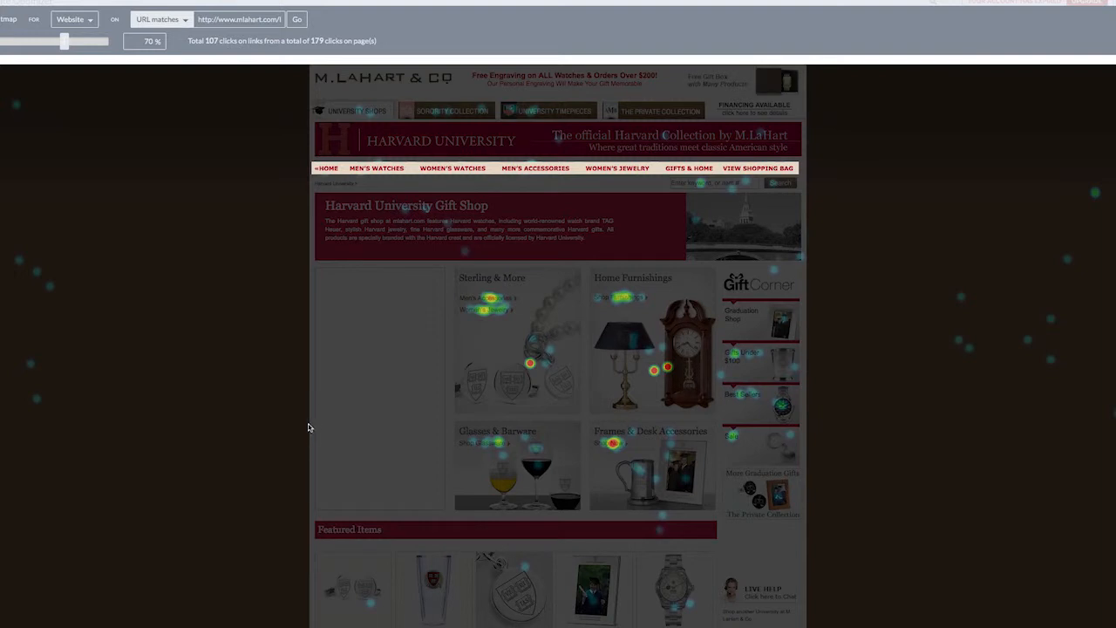
mouse_move(283, 444)
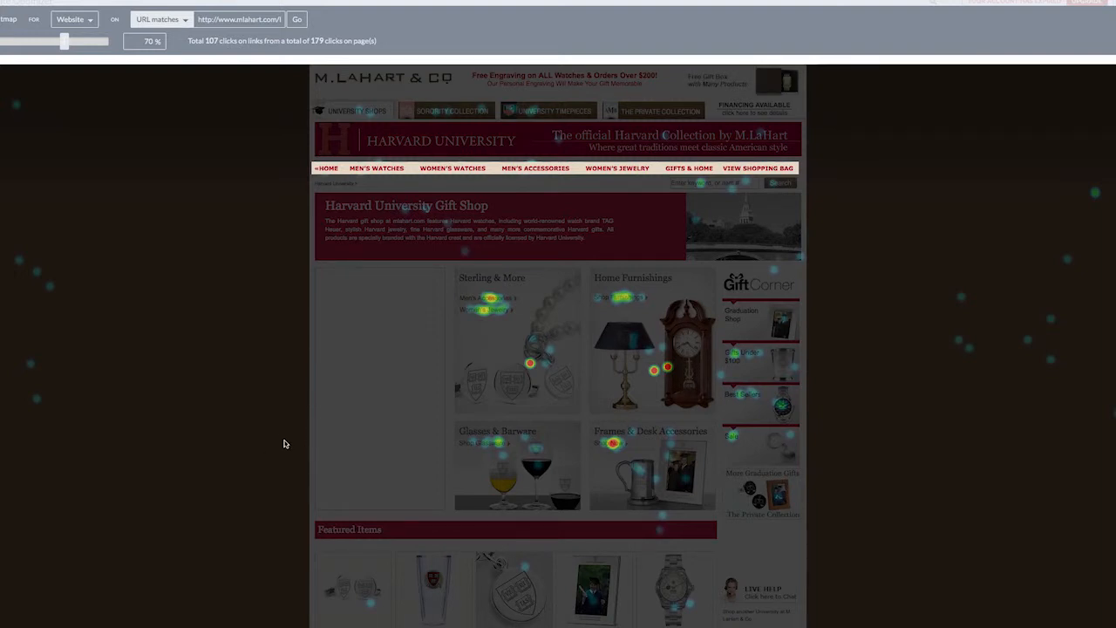
mouse_move(395, 579)
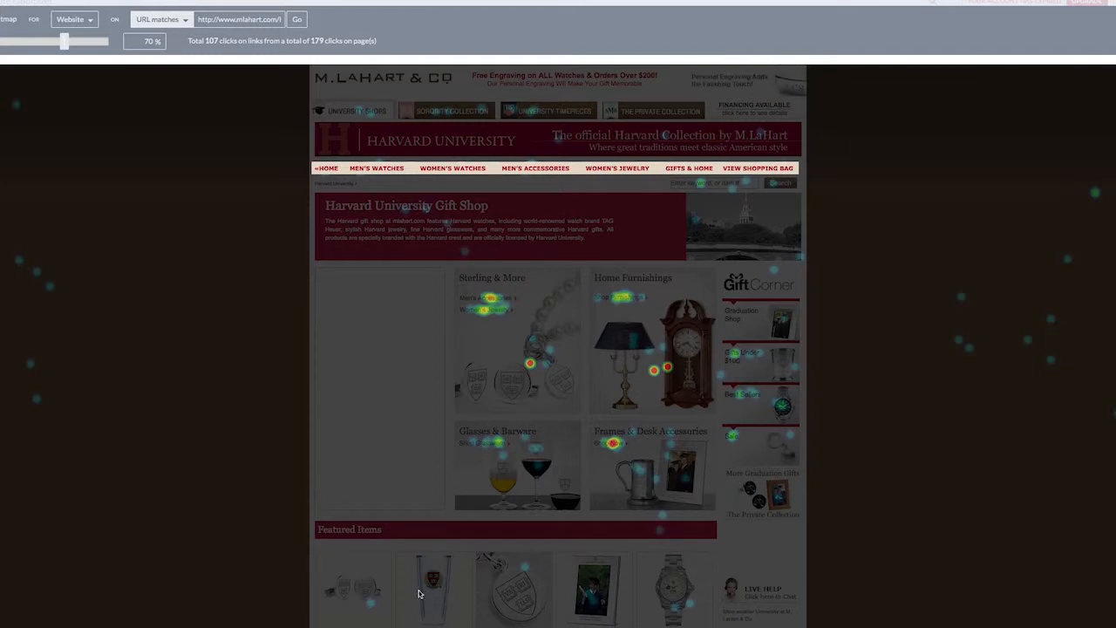
mouse_move(393, 624)
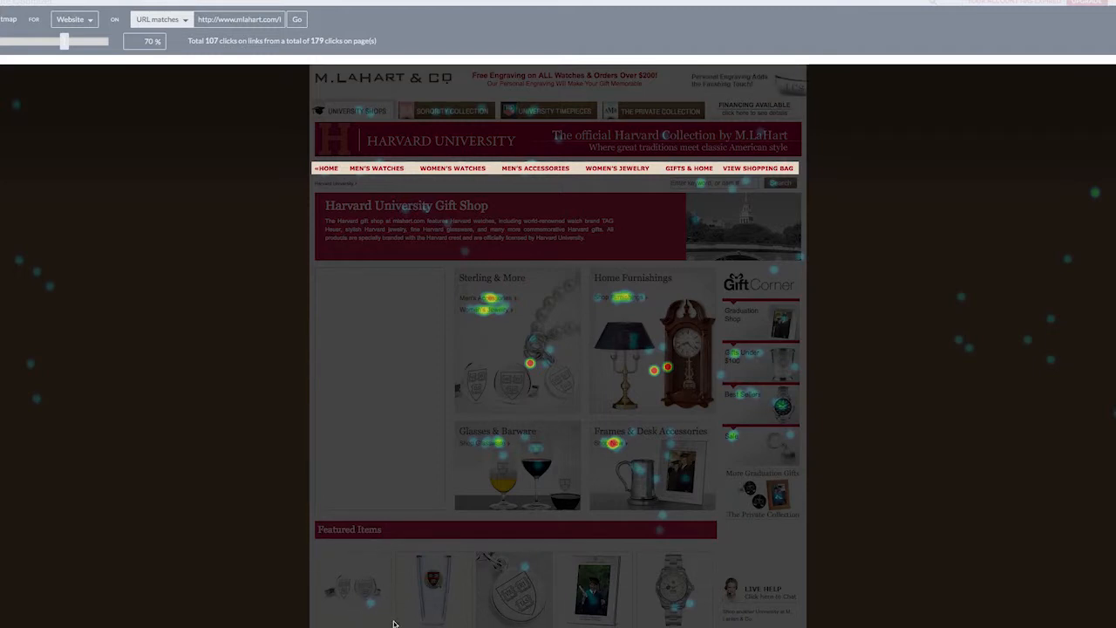
mouse_move(308, 555)
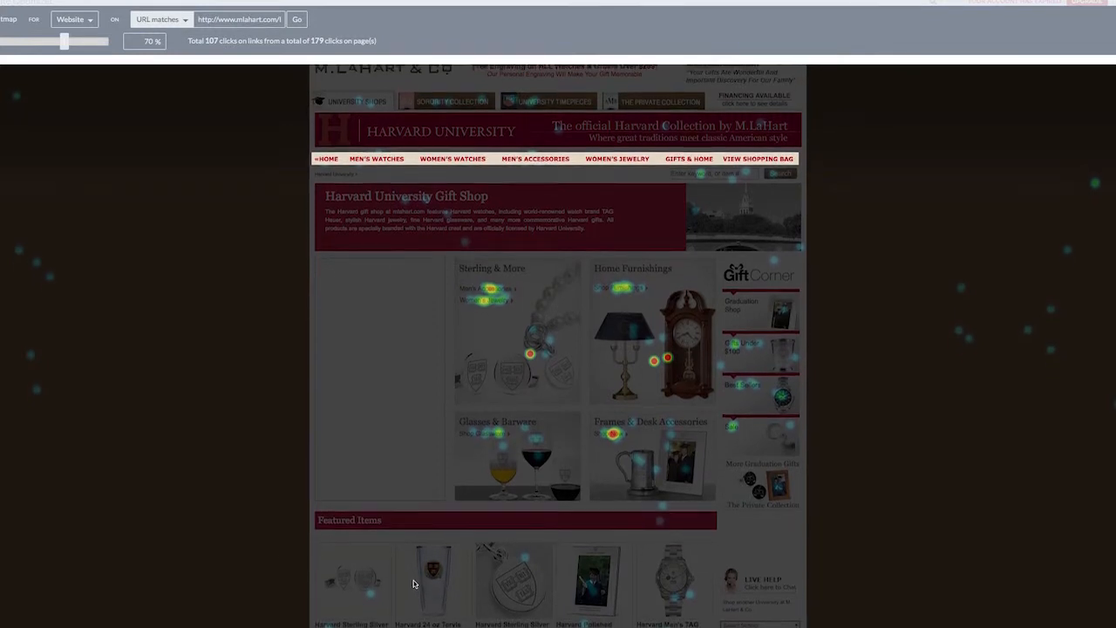
scroll("down", 3)
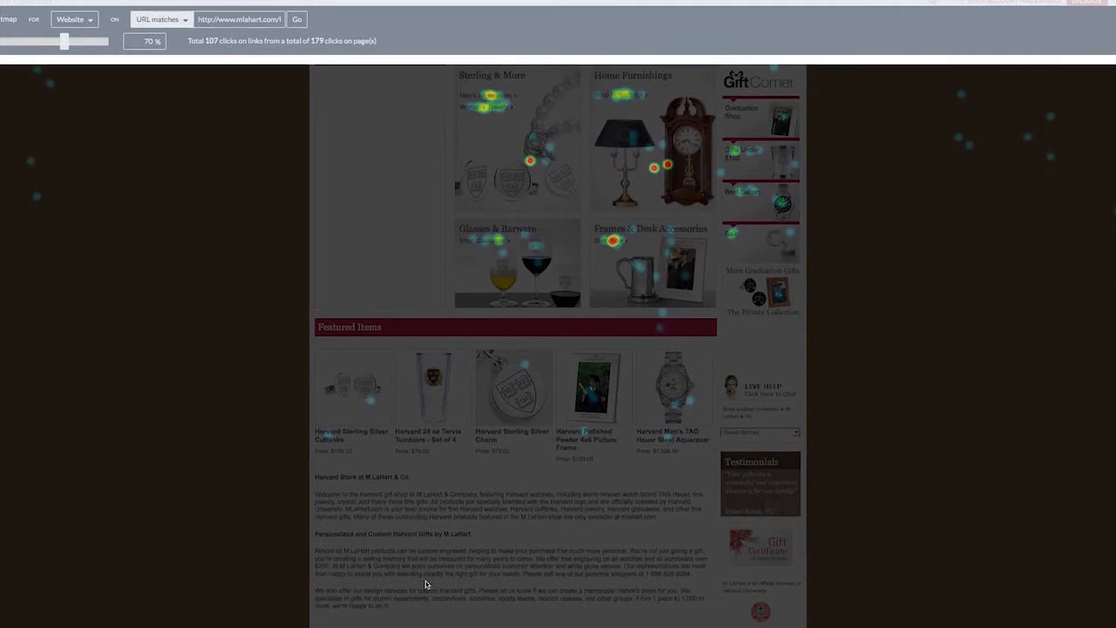
scroll("down", 3)
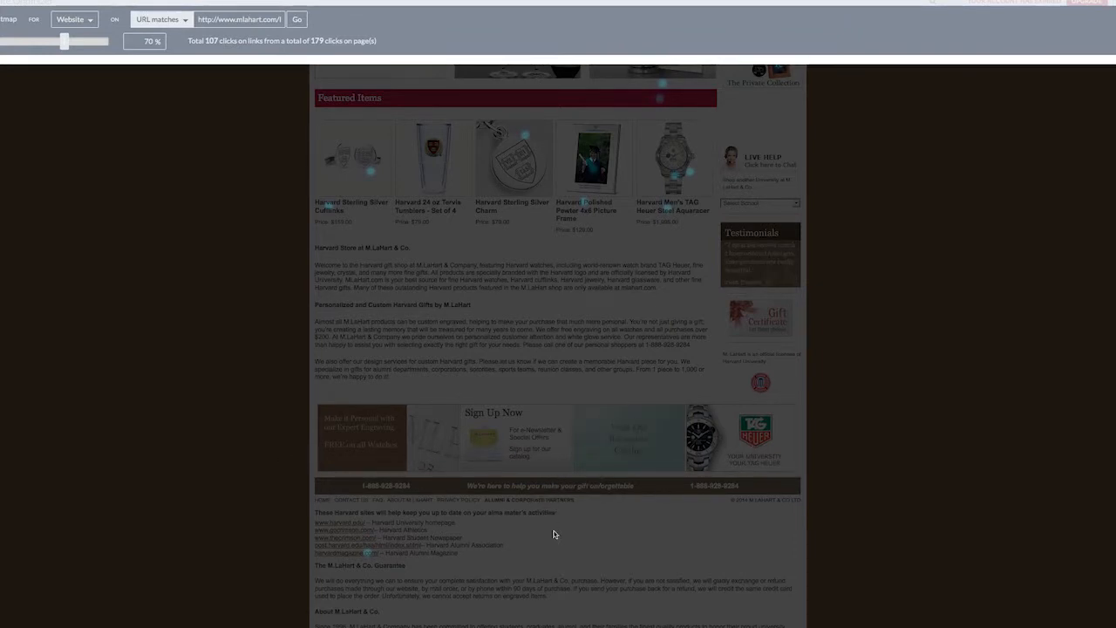
mouse_move(527, 451)
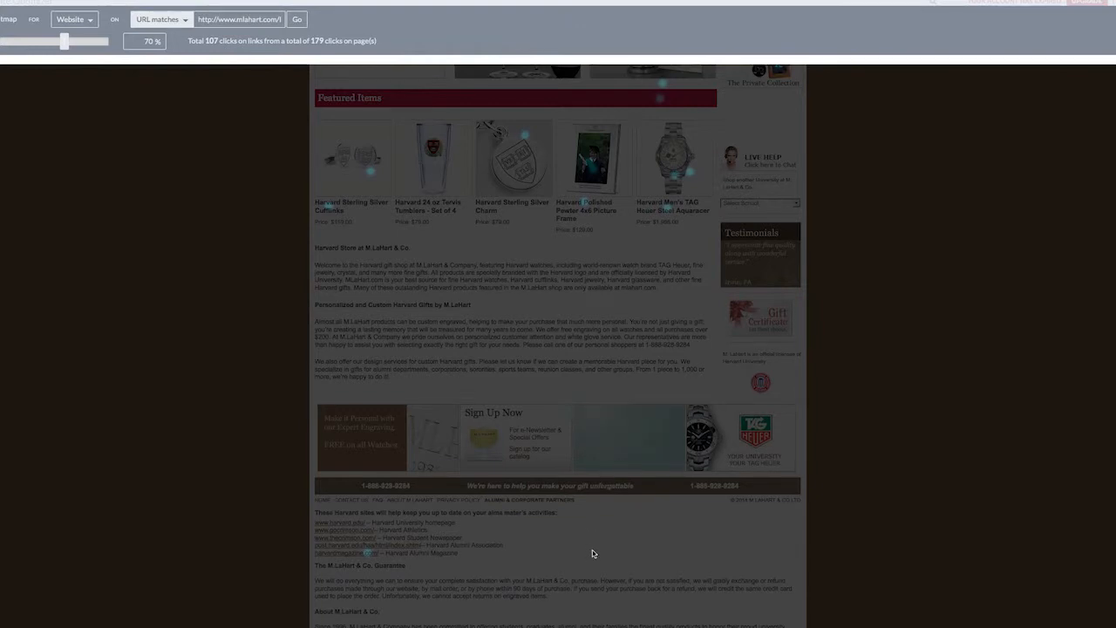
mouse_move(624, 477)
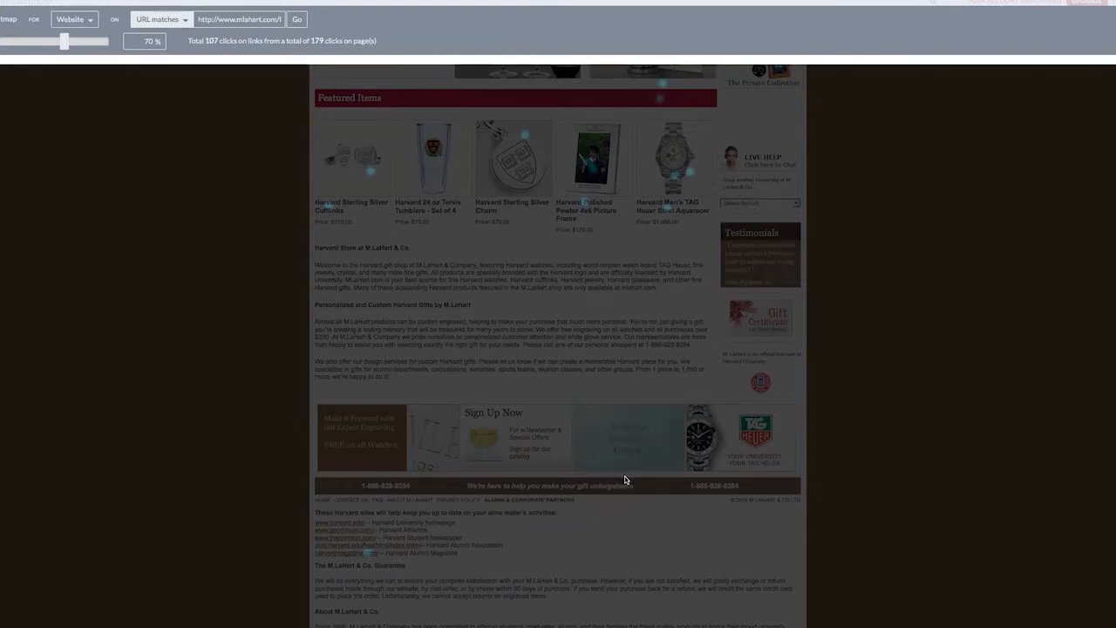
mouse_move(574, 496)
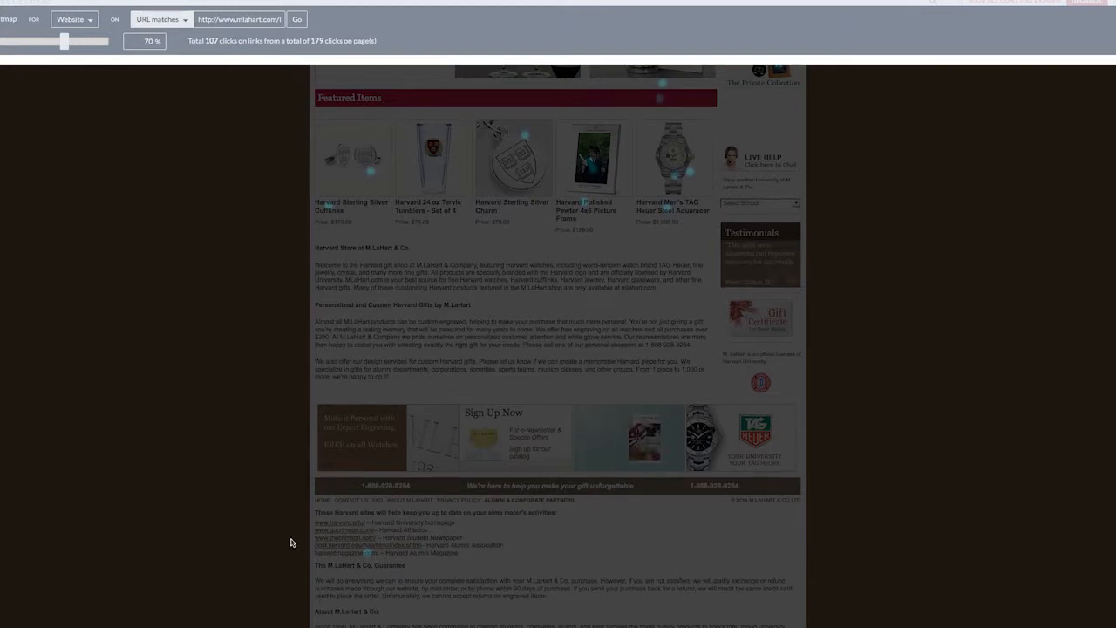
scroll("up", 3)
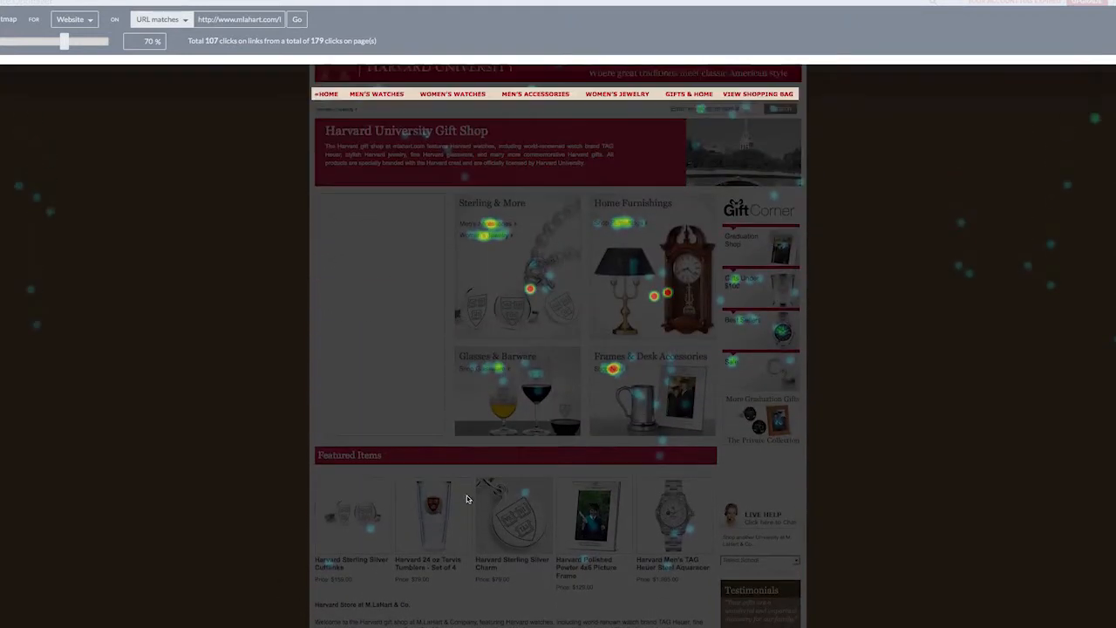
scroll("up", 3)
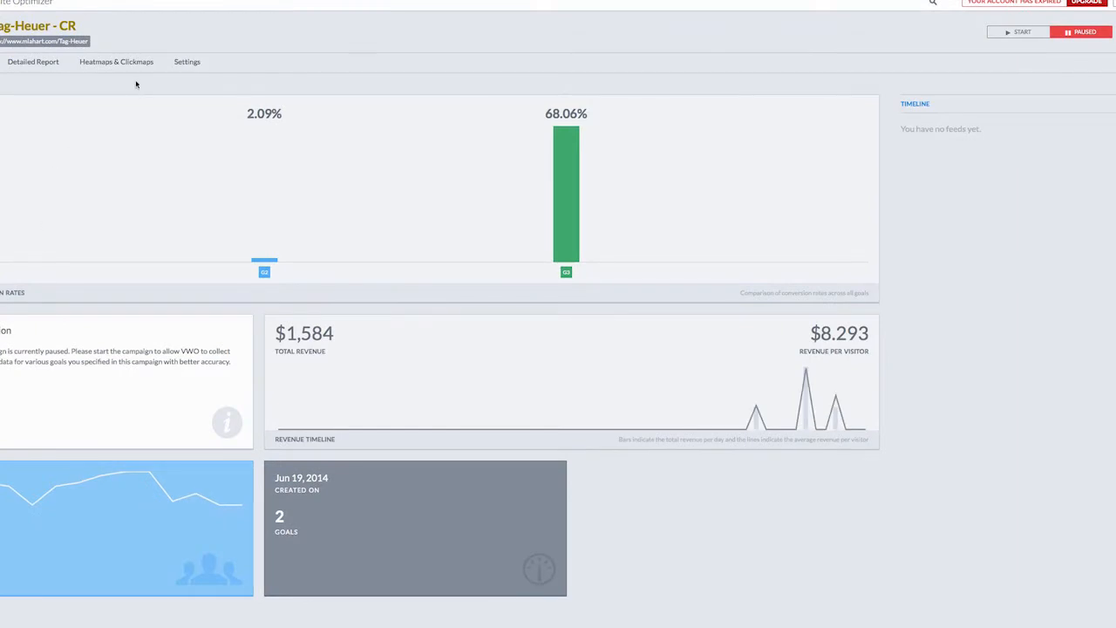
- Load the Tag-Heuer - CR campaign's Heatmaps & Clickmaps and let the click data render
left_click(115, 61)
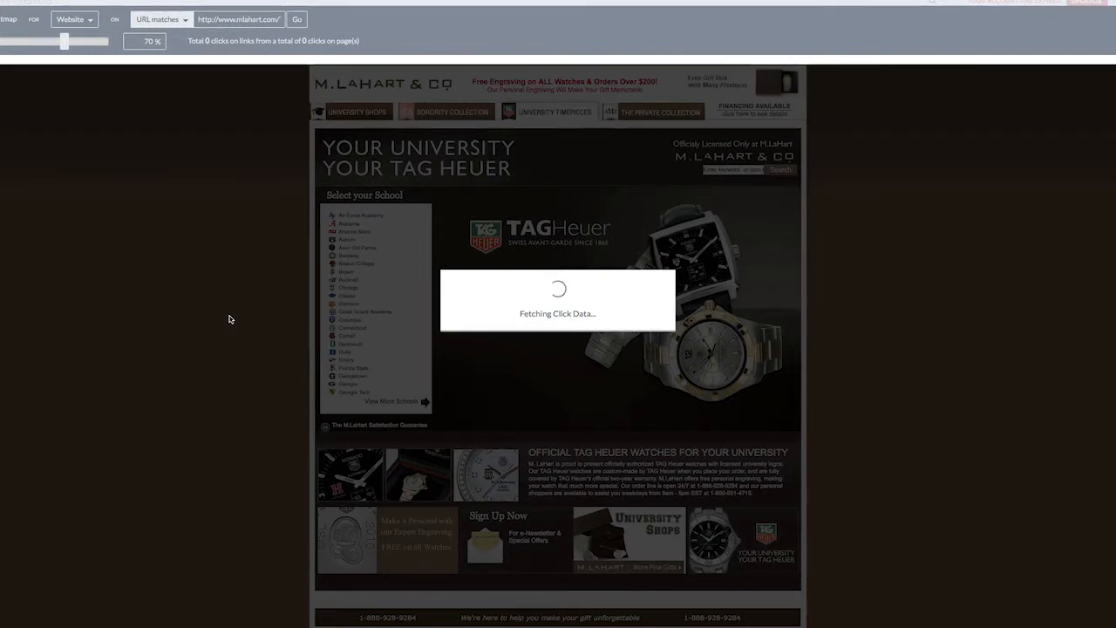
mouse_move(792, 242)
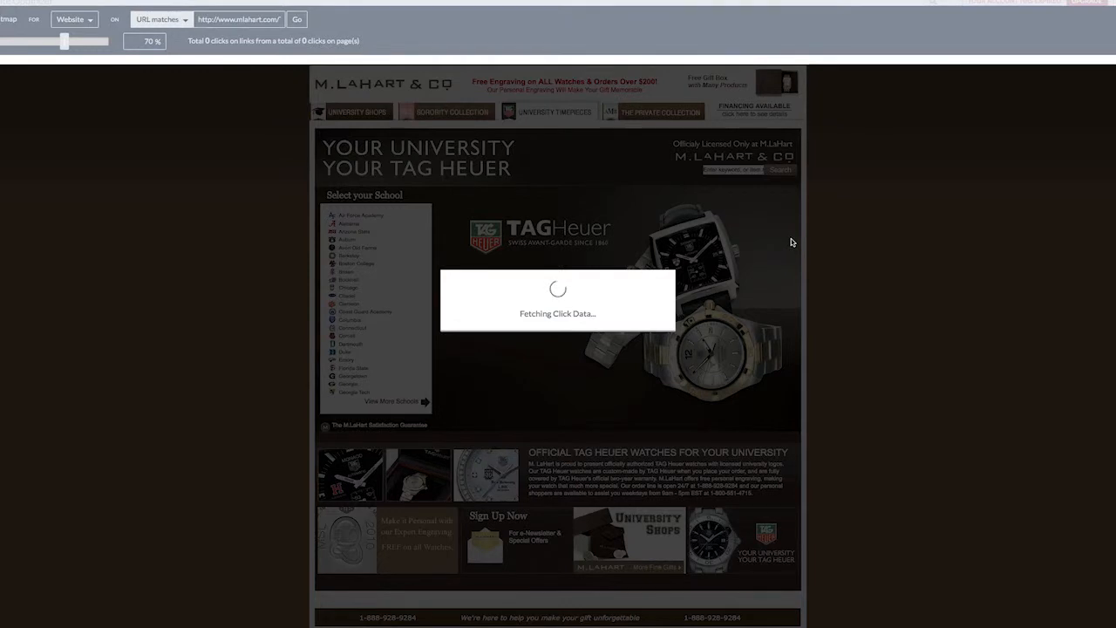
mouse_move(805, 265)
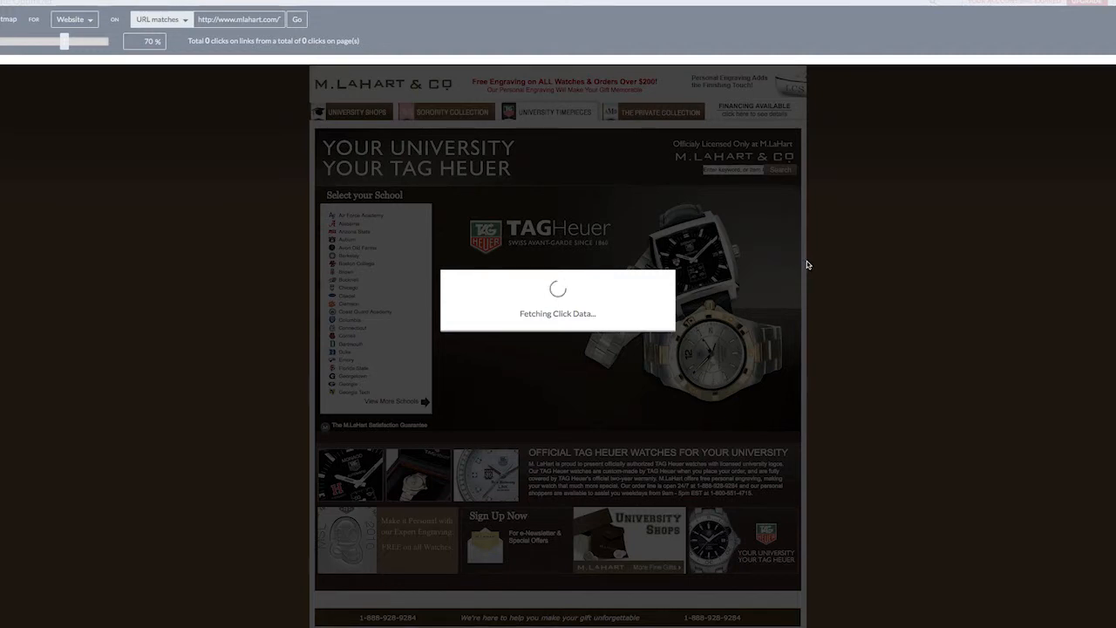
mouse_move(820, 283)
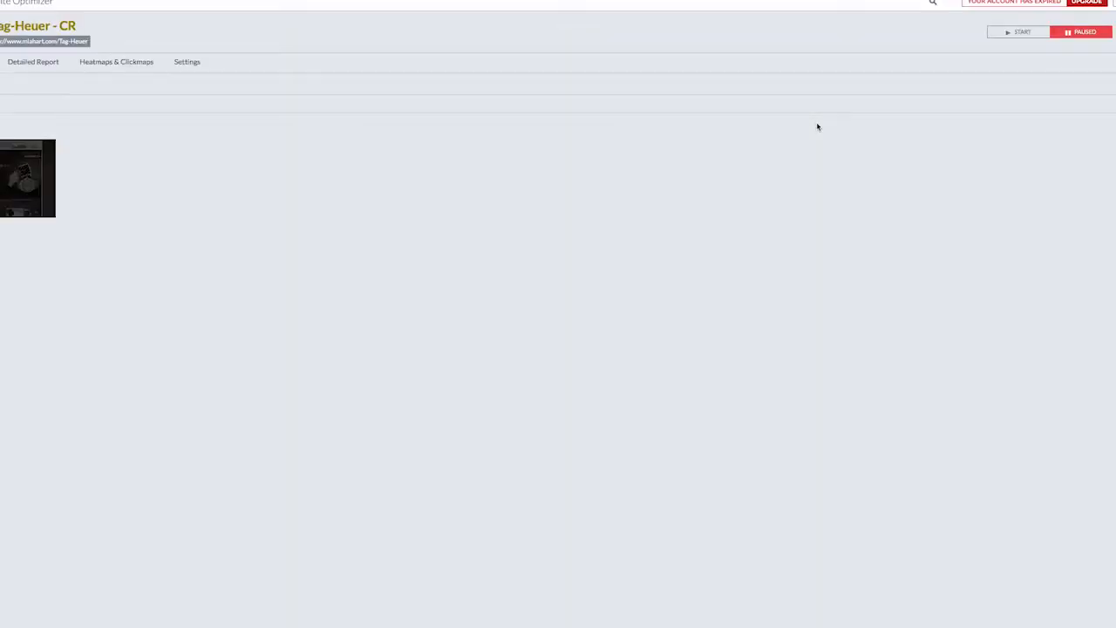
left_click(115, 61)
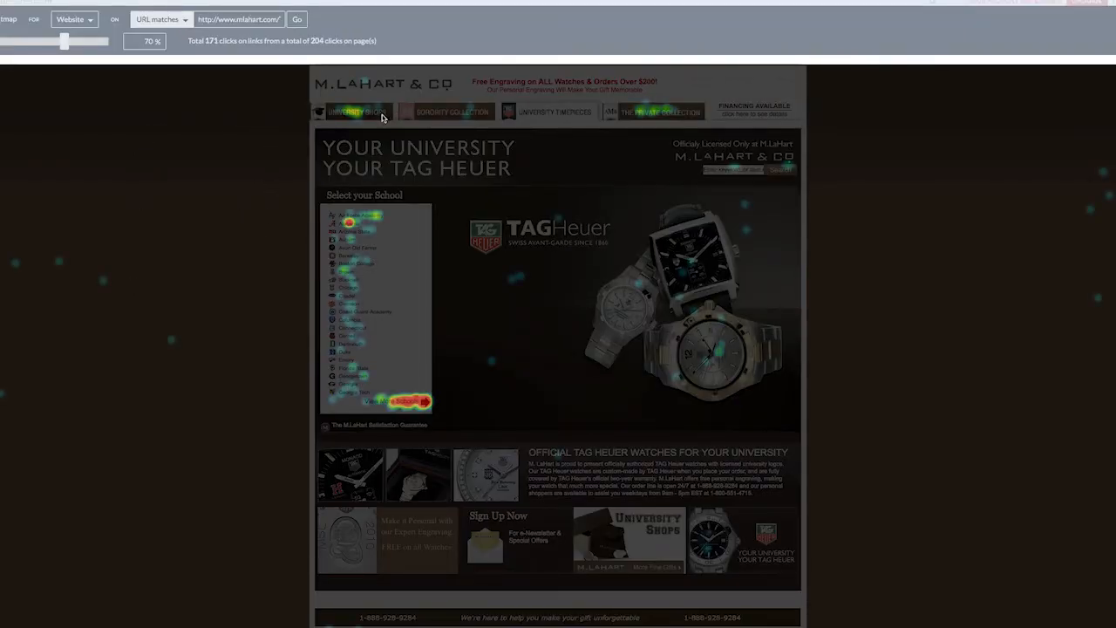
mouse_move(584, 362)
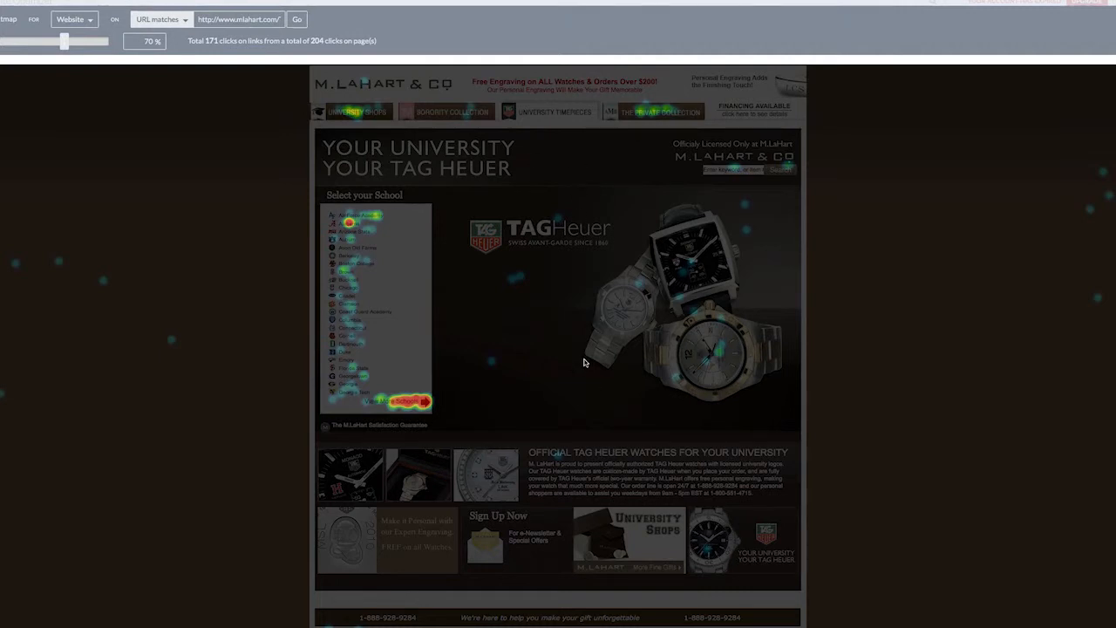
mouse_move(492, 383)
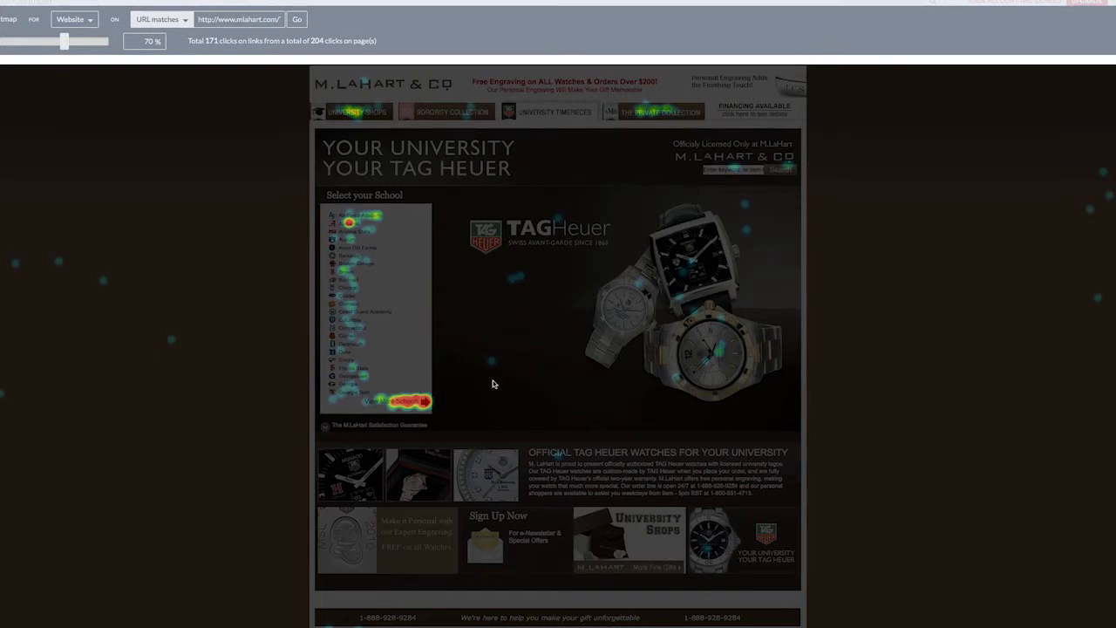
mouse_move(476, 401)
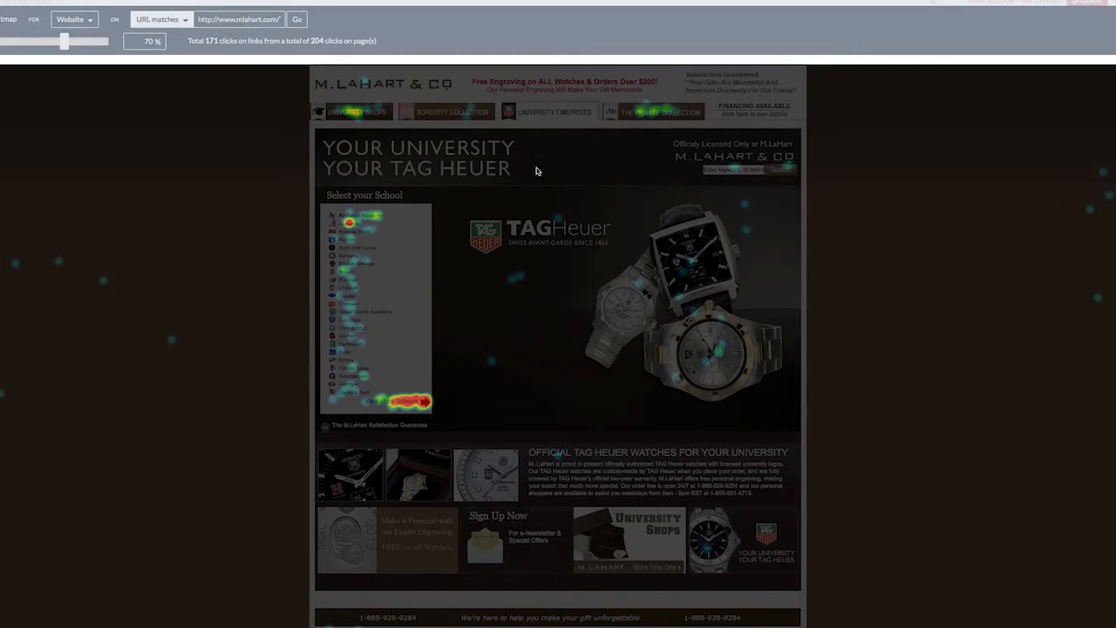
mouse_move(579, 272)
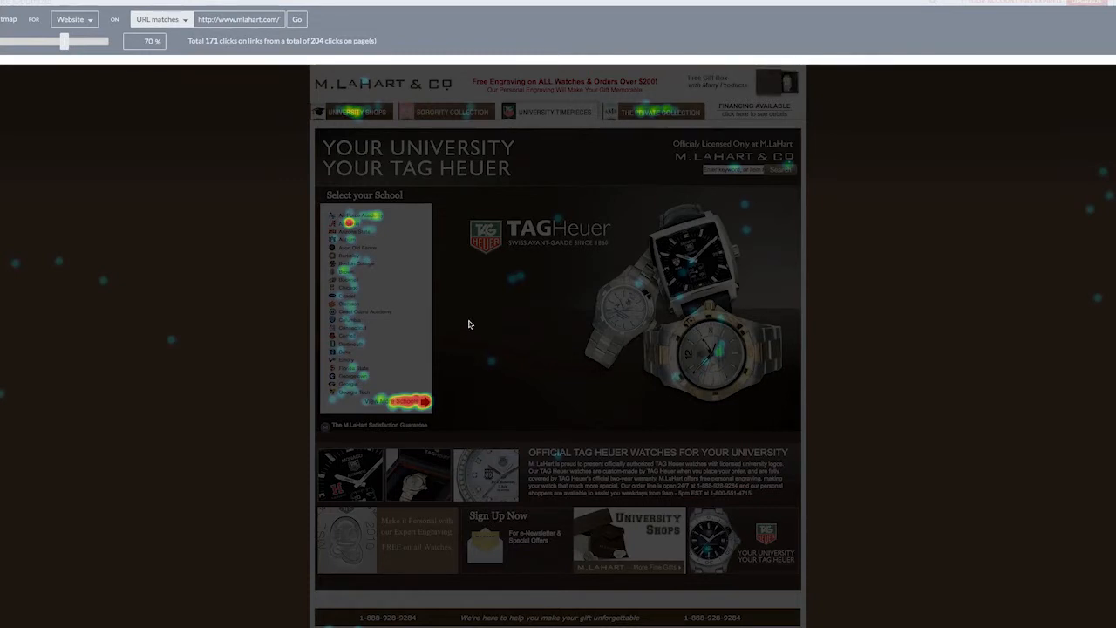
mouse_move(620, 361)
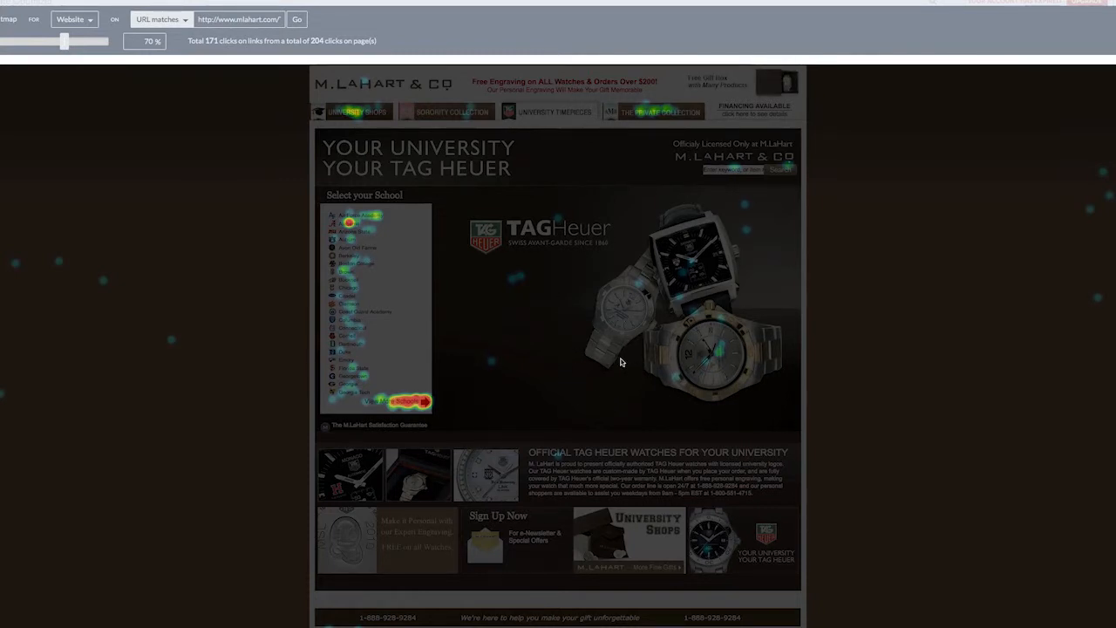
mouse_move(582, 272)
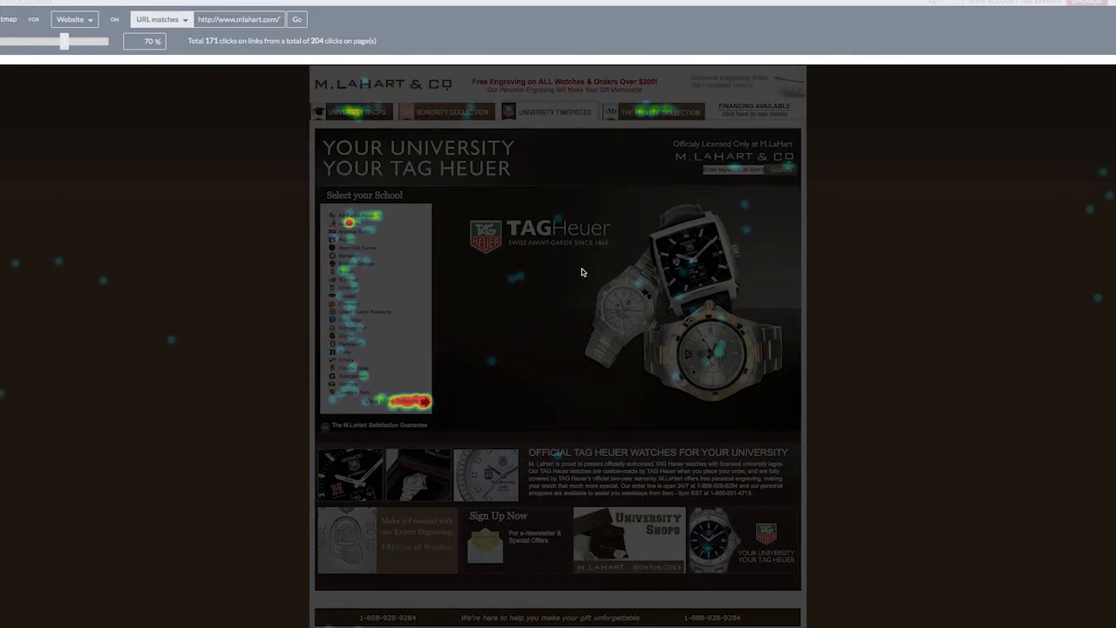
mouse_move(185, 286)
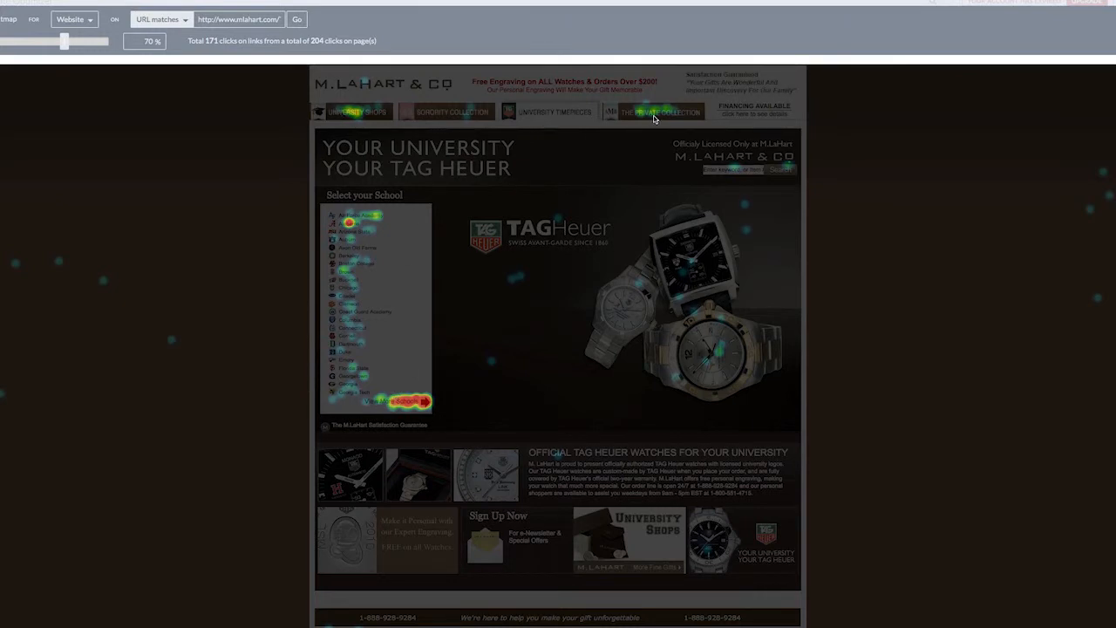
mouse_move(781, 349)
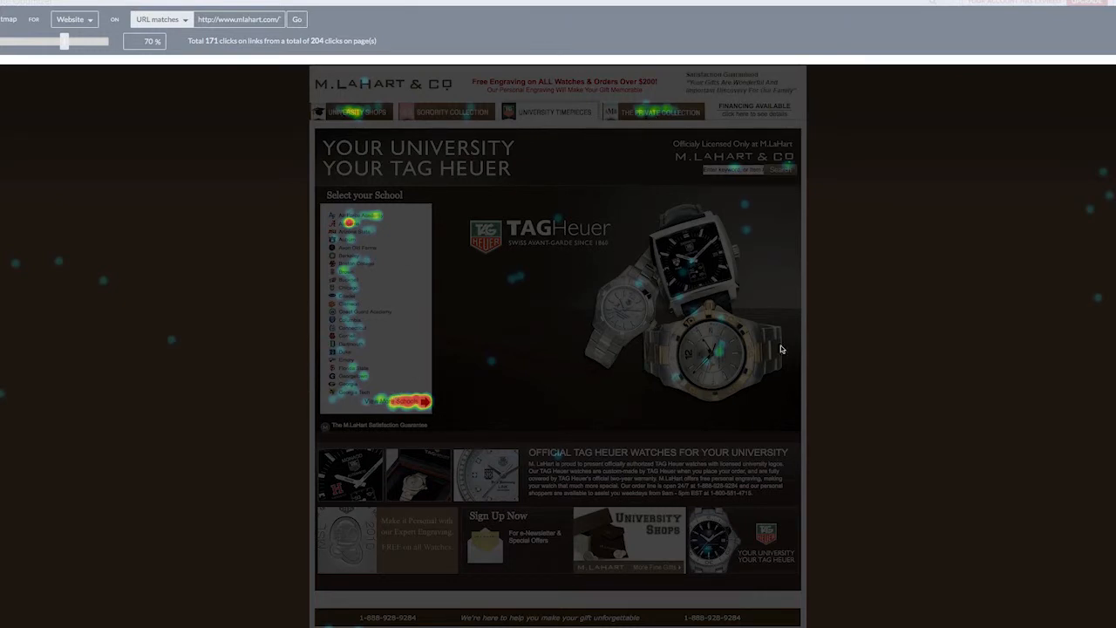
mouse_move(698, 183)
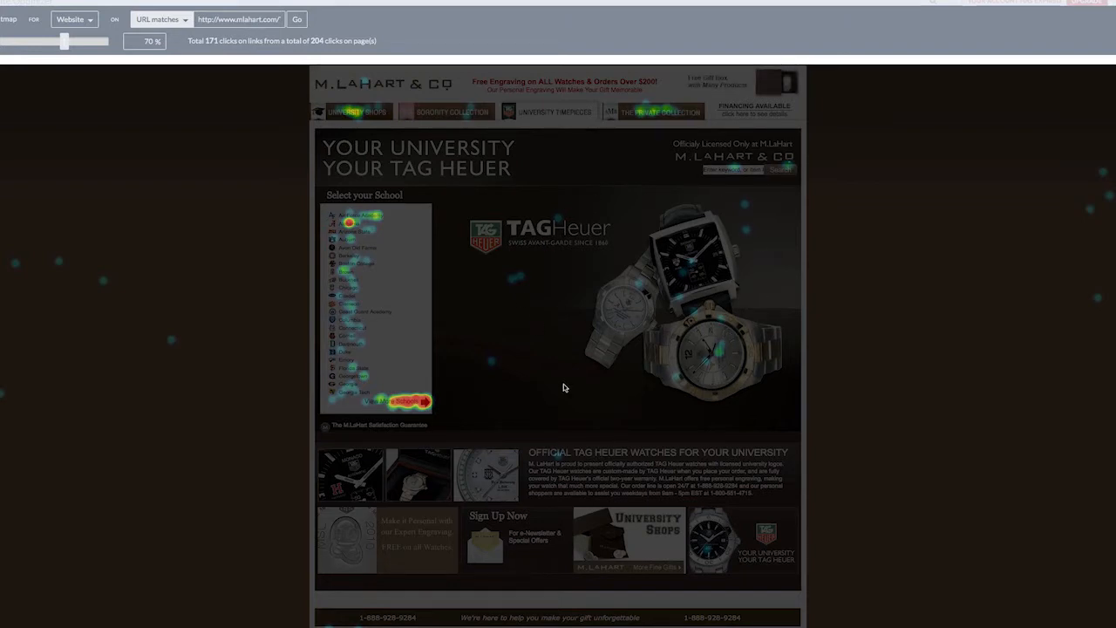
mouse_move(648, 400)
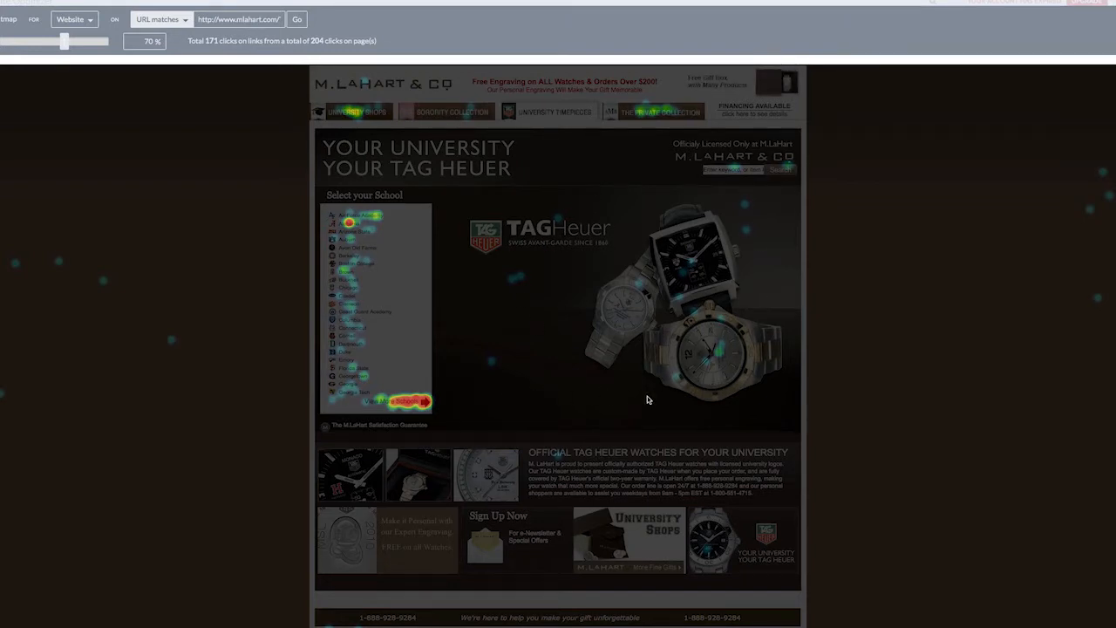
mouse_move(607, 403)
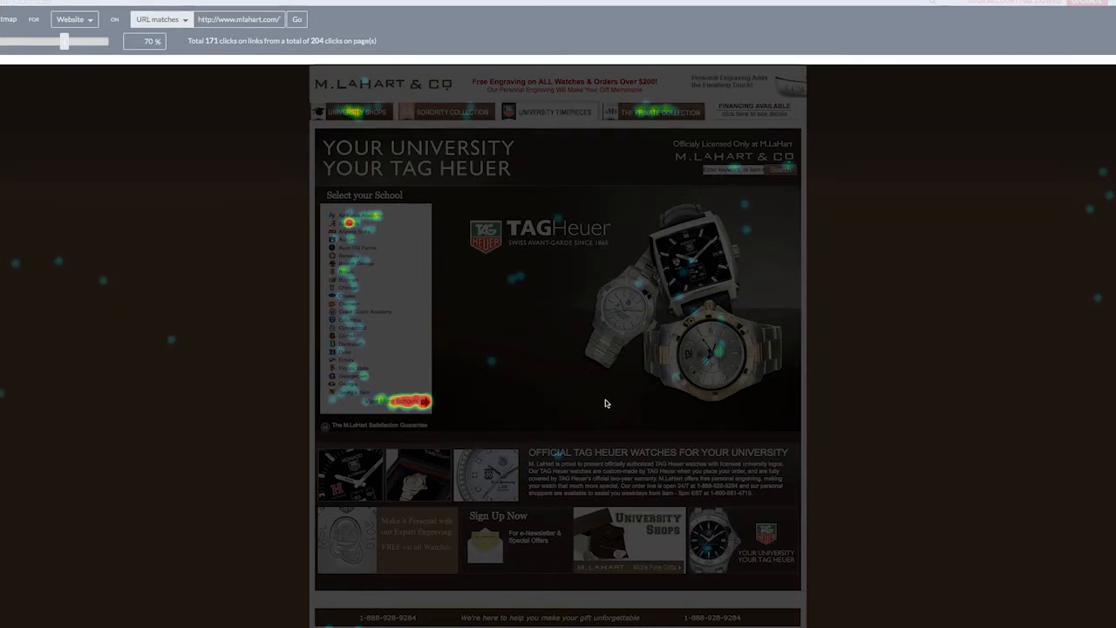
mouse_move(592, 401)
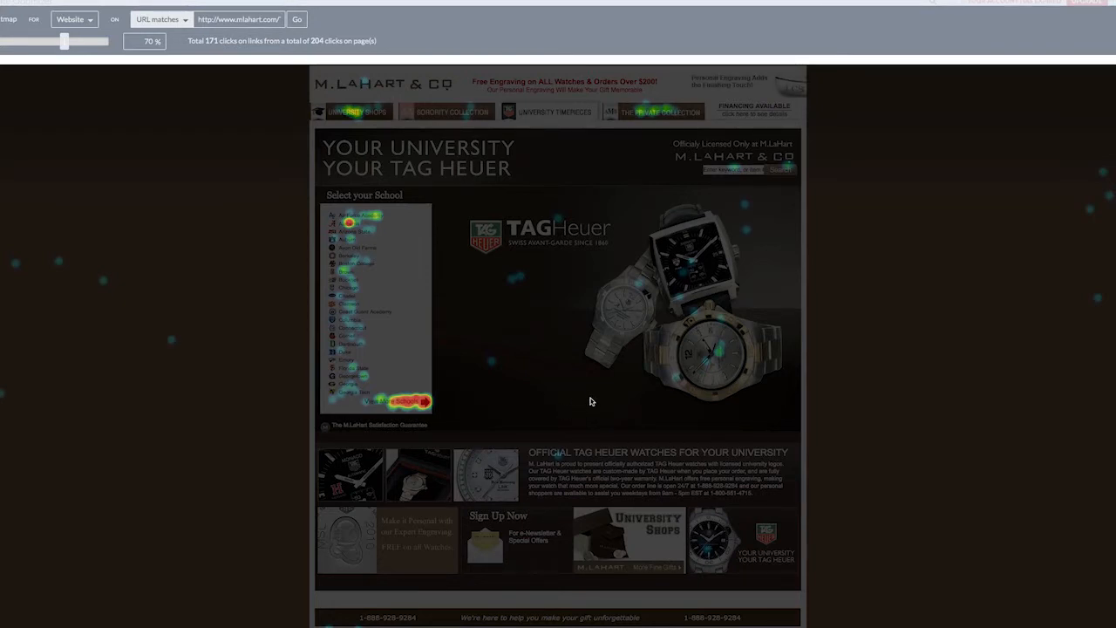
mouse_move(664, 449)
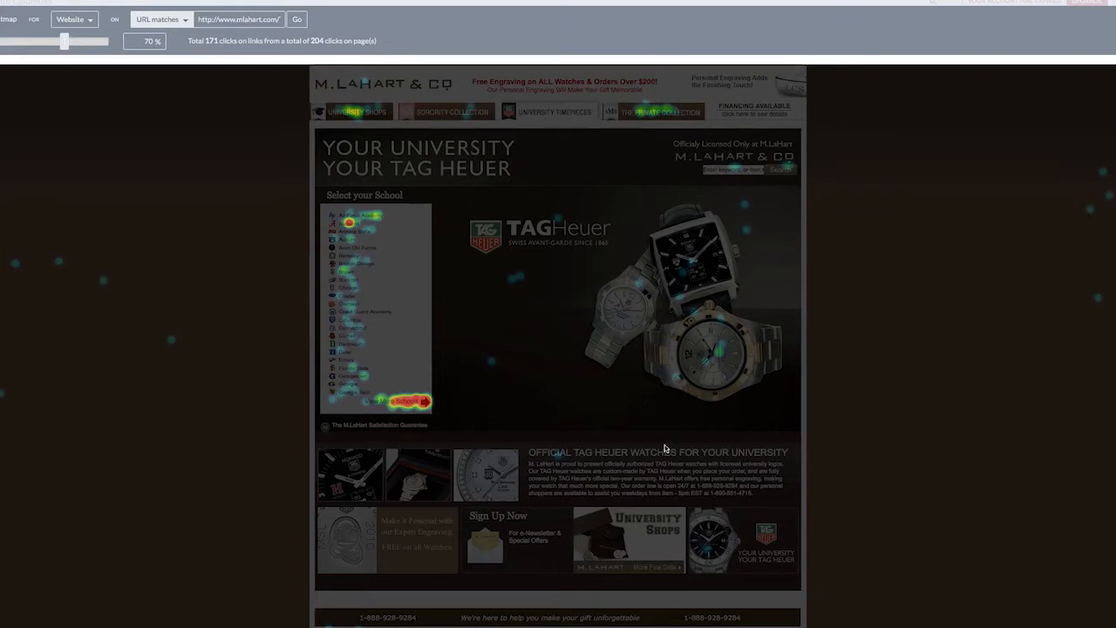
mouse_move(652, 255)
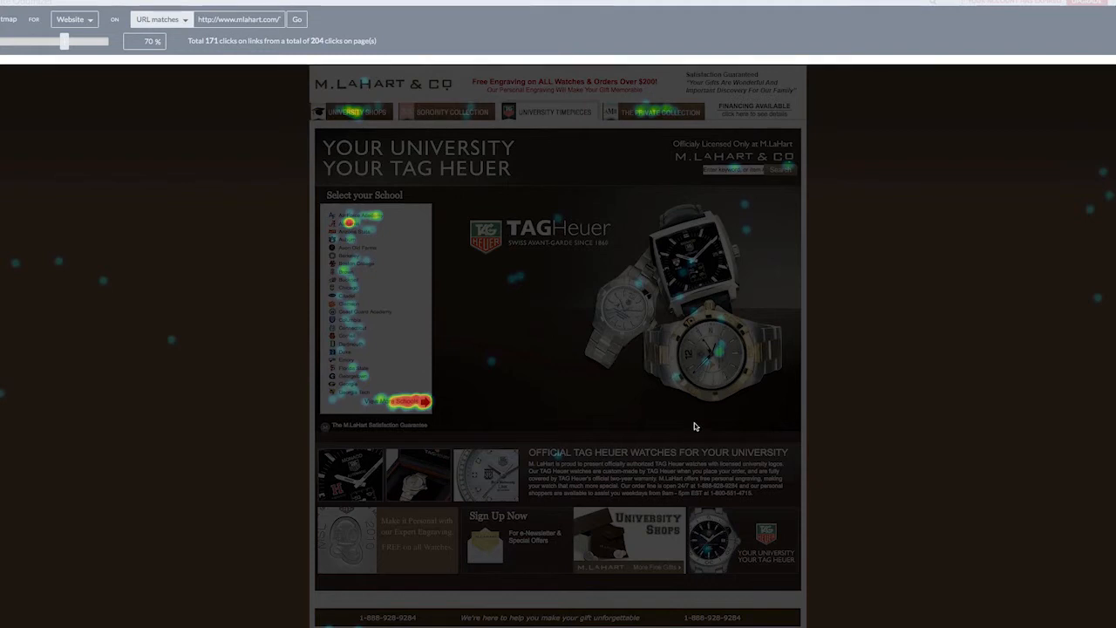
mouse_move(521, 544)
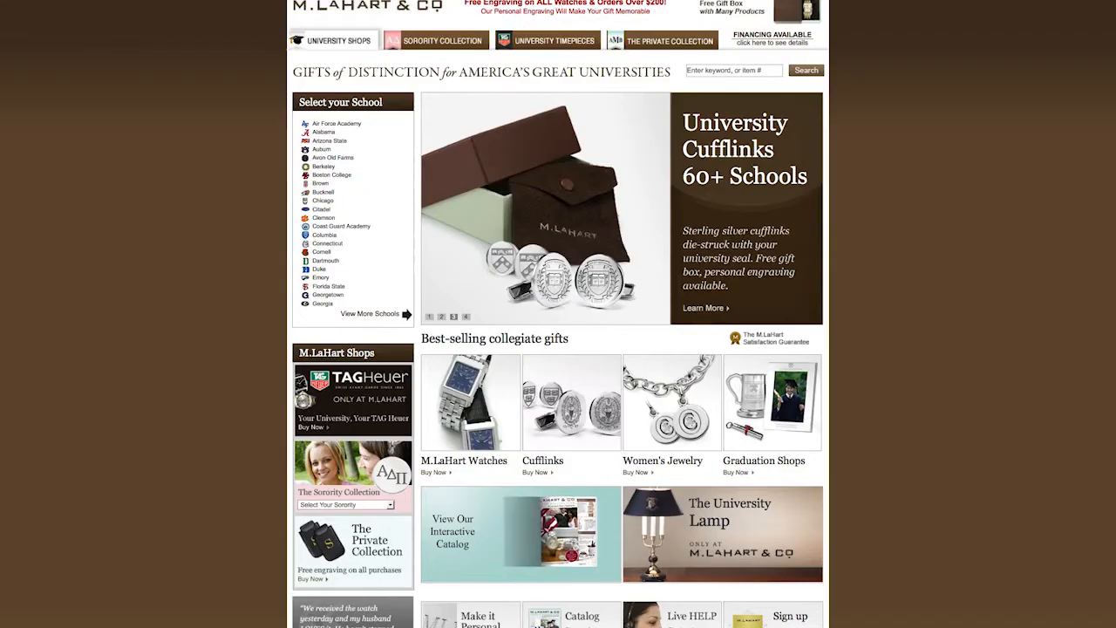
mouse_move(162, 216)
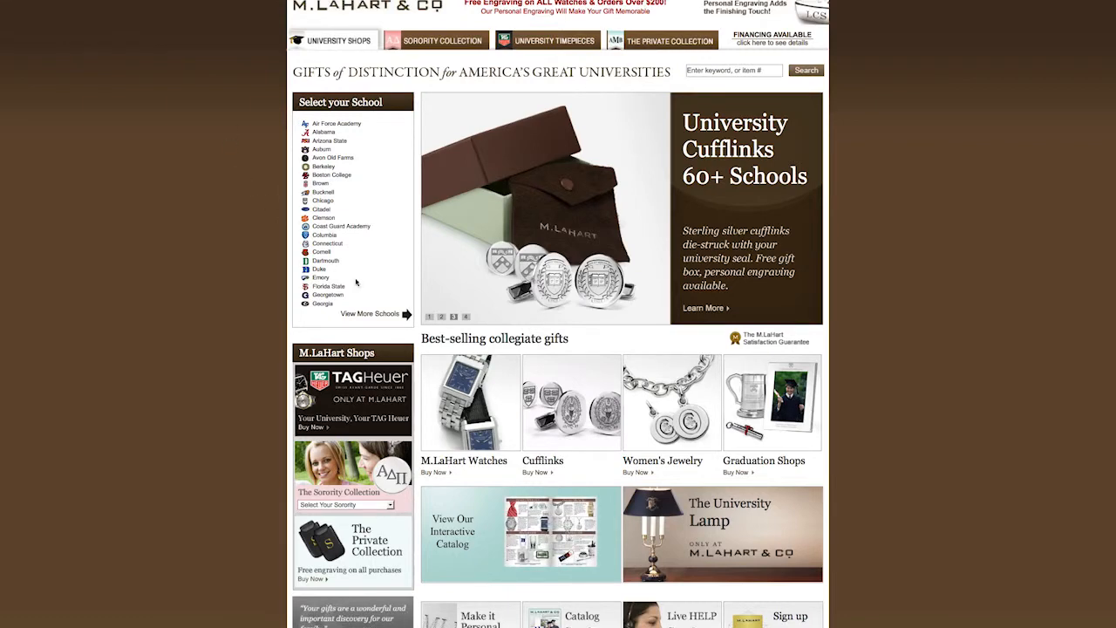
- Reach the Alpha Delta Pi mother of pearl quad watch with bracelet product page from the homepage
left_click(462, 401)
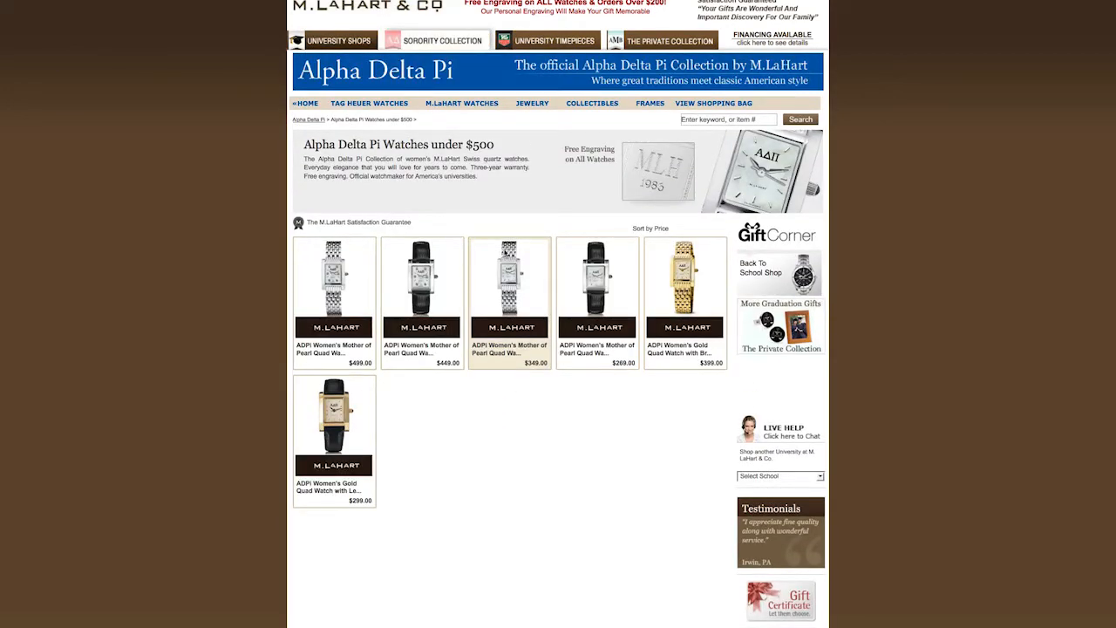
left_click(509, 288)
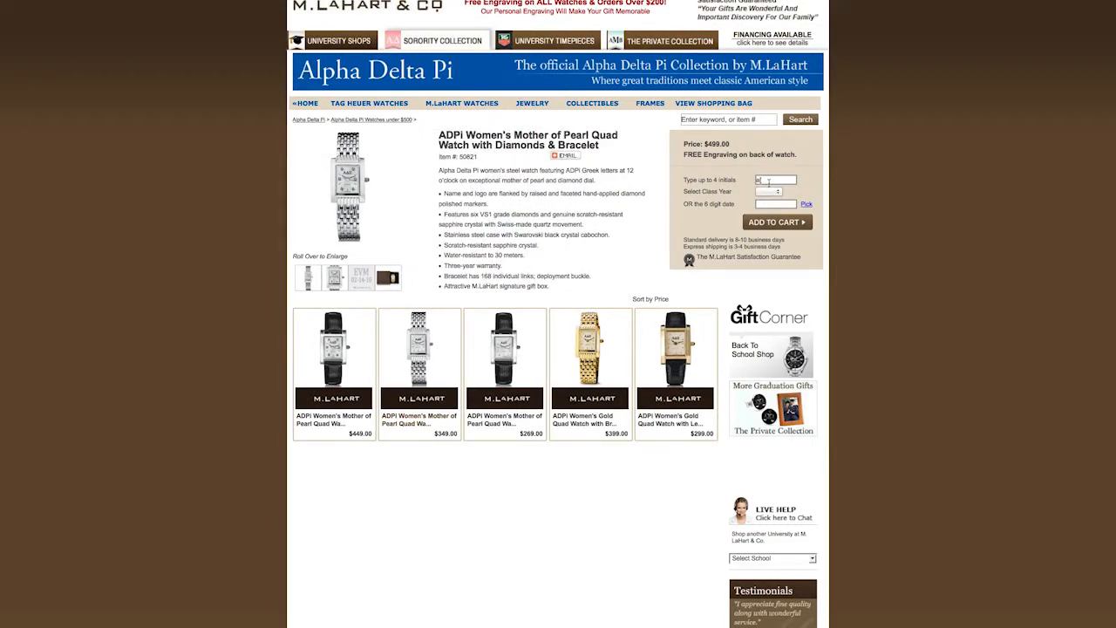
- Check the satisfaction guarantee note, then go to University Grad Shops via the top navigation
left_click(774, 190)
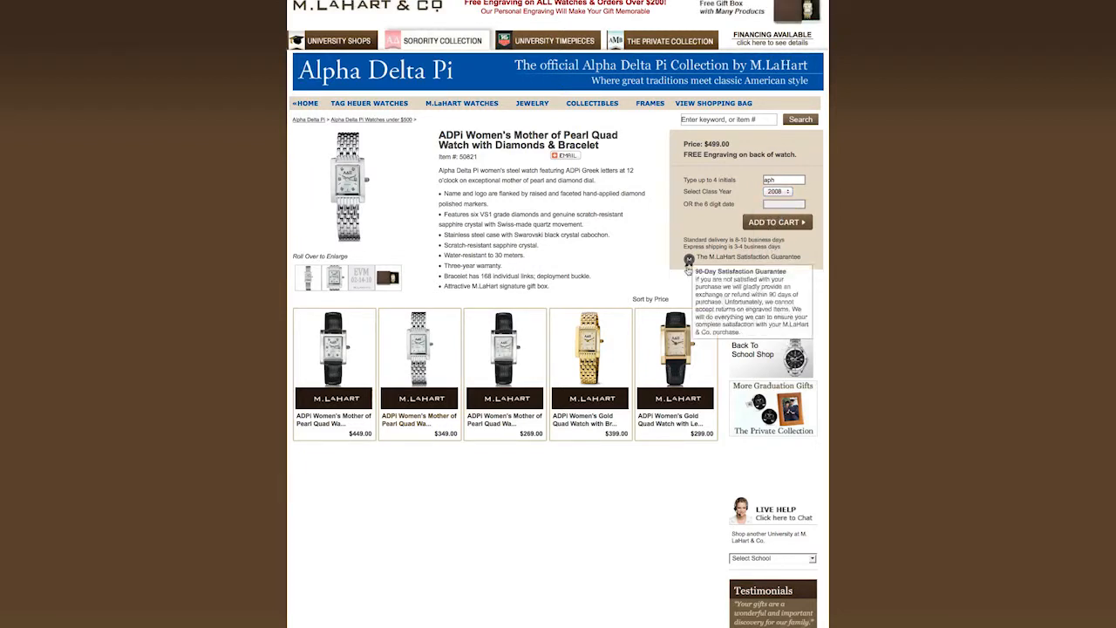
left_click(776, 222)
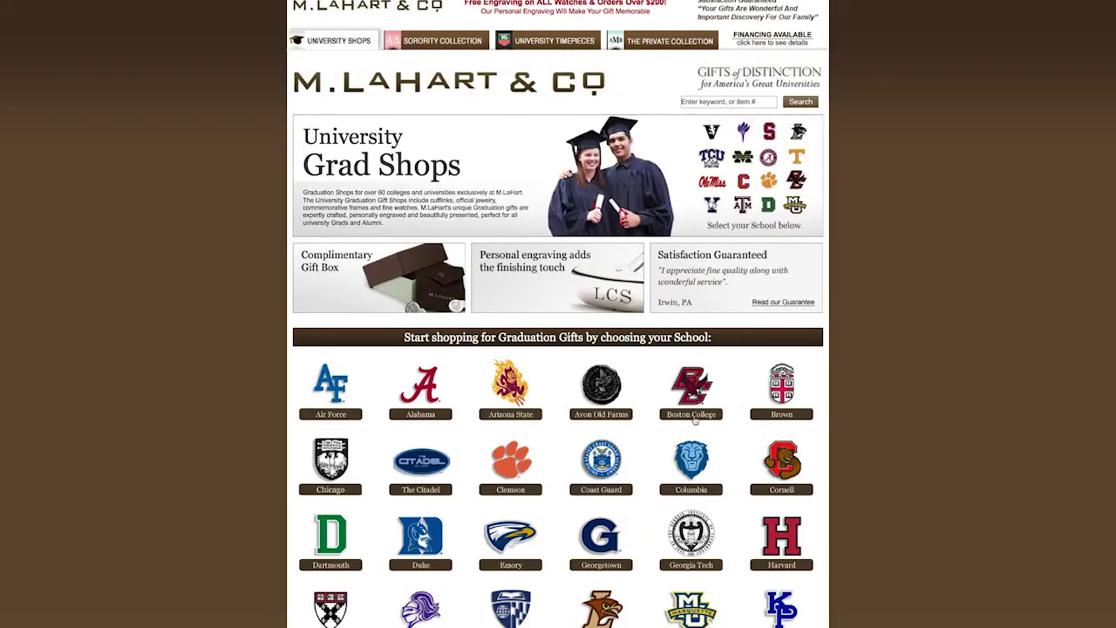
mouse_move(942, 345)
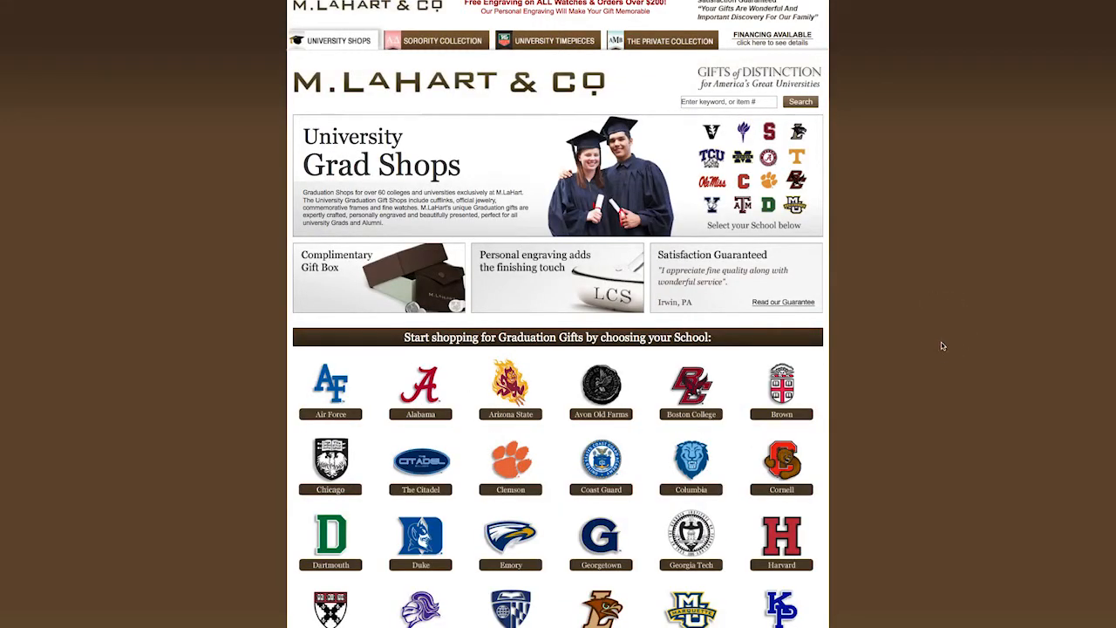